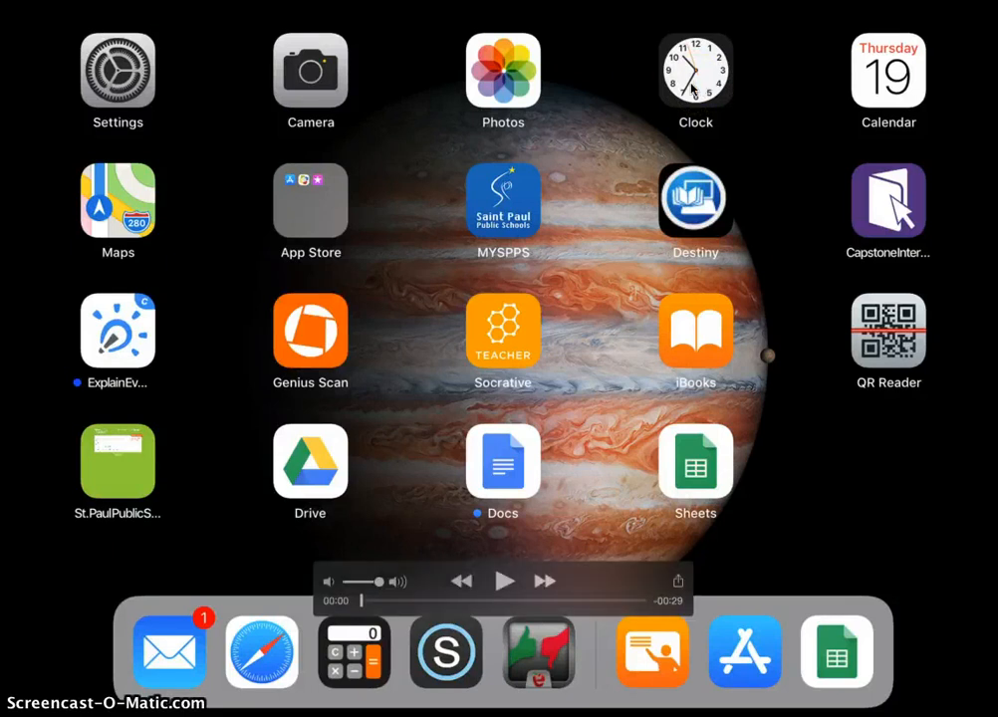
Step: Launch the Clock app from the iPad home screen
click(504, 580)
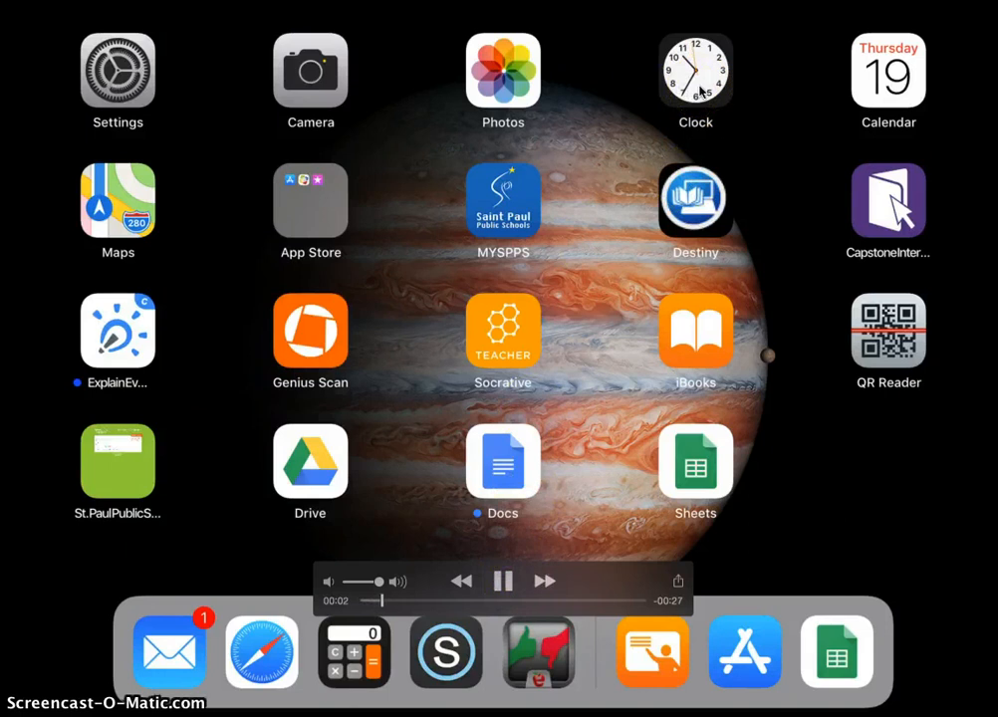
click(695, 71)
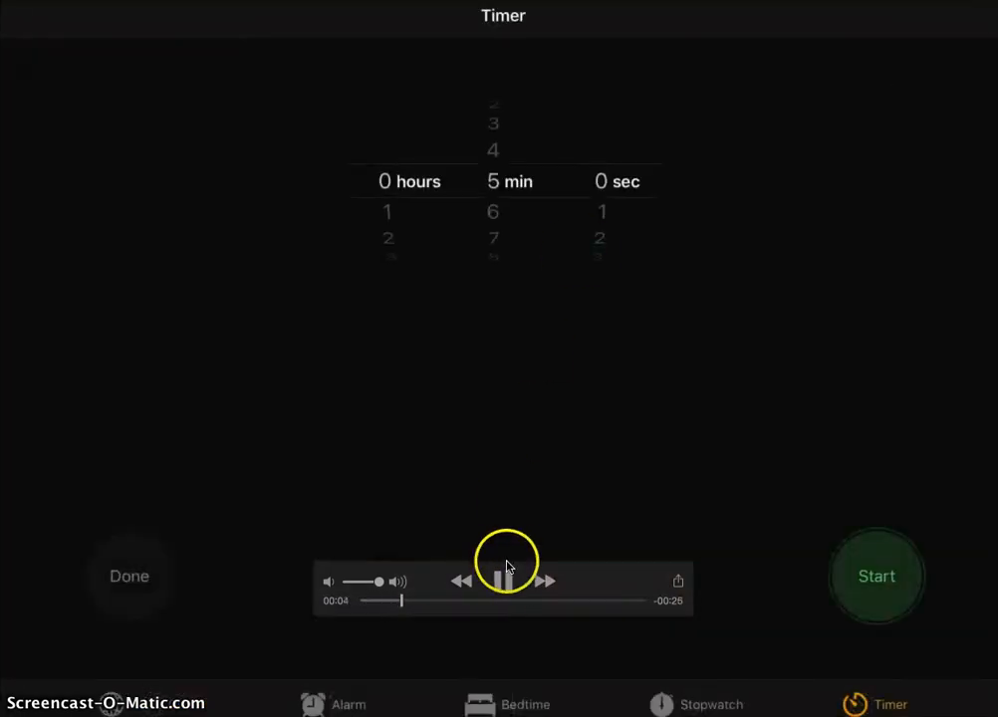
click(503, 581)
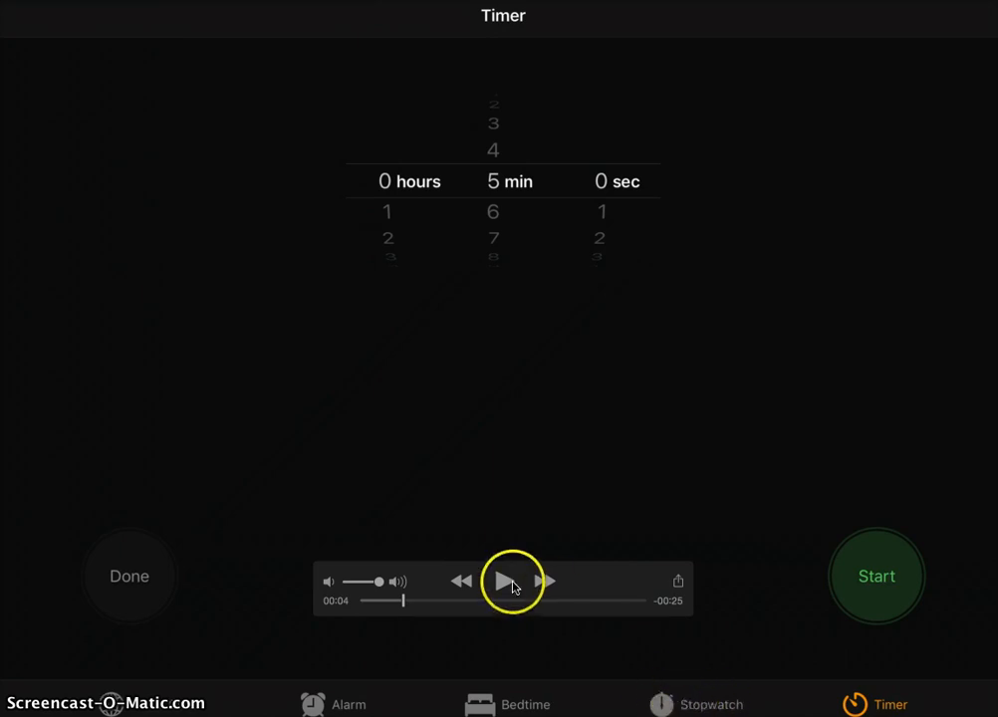
Step: Show the Stopwatch tab, reading 00:00.00 with no laps
click(710, 704)
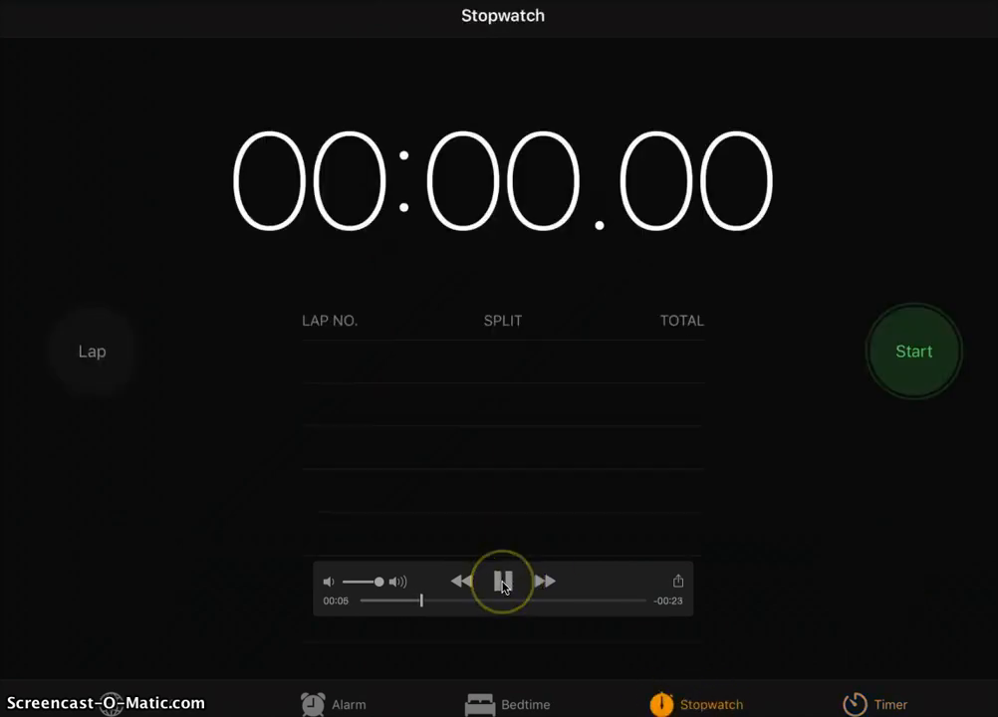
click(503, 581)
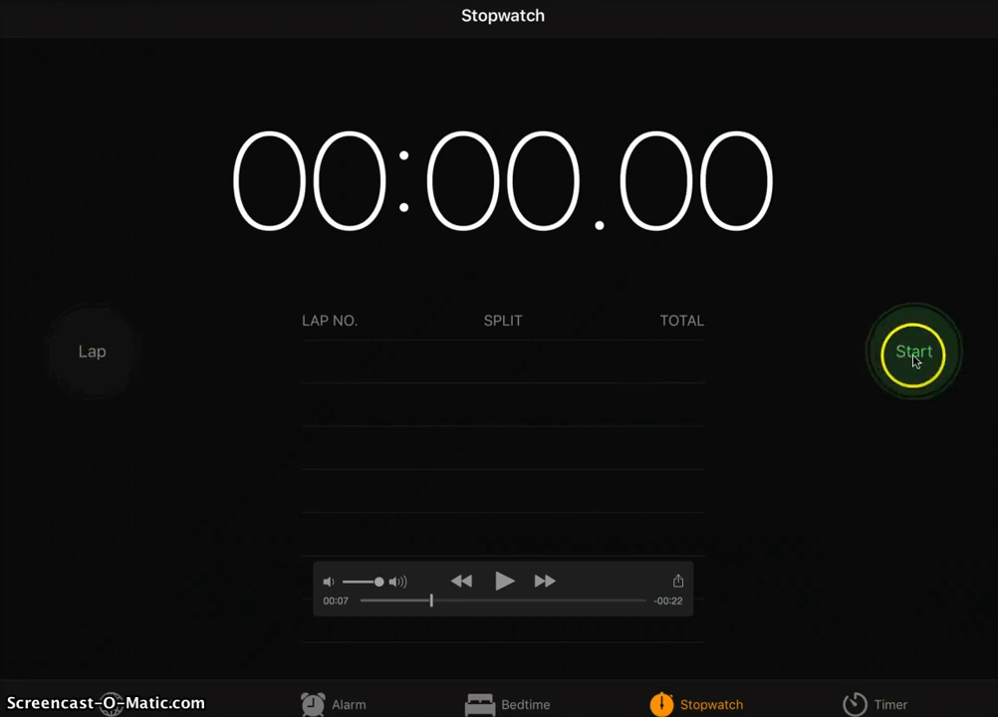
click(503, 581)
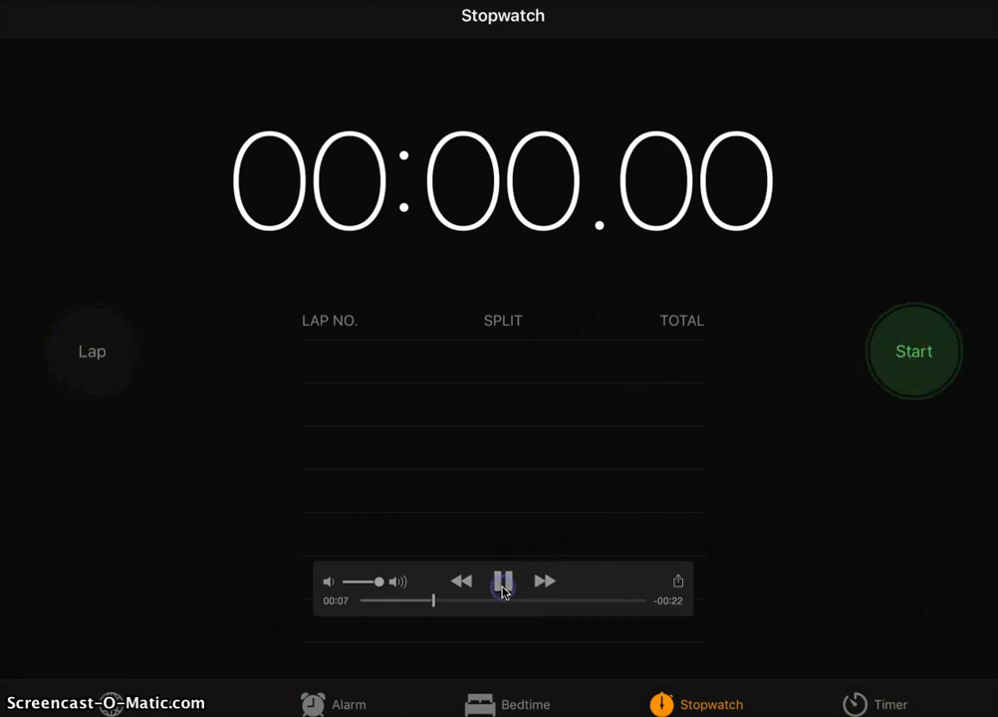
Step: Start the stopwatch, record Lap 1, and stop at 00:01.94
click(913, 351)
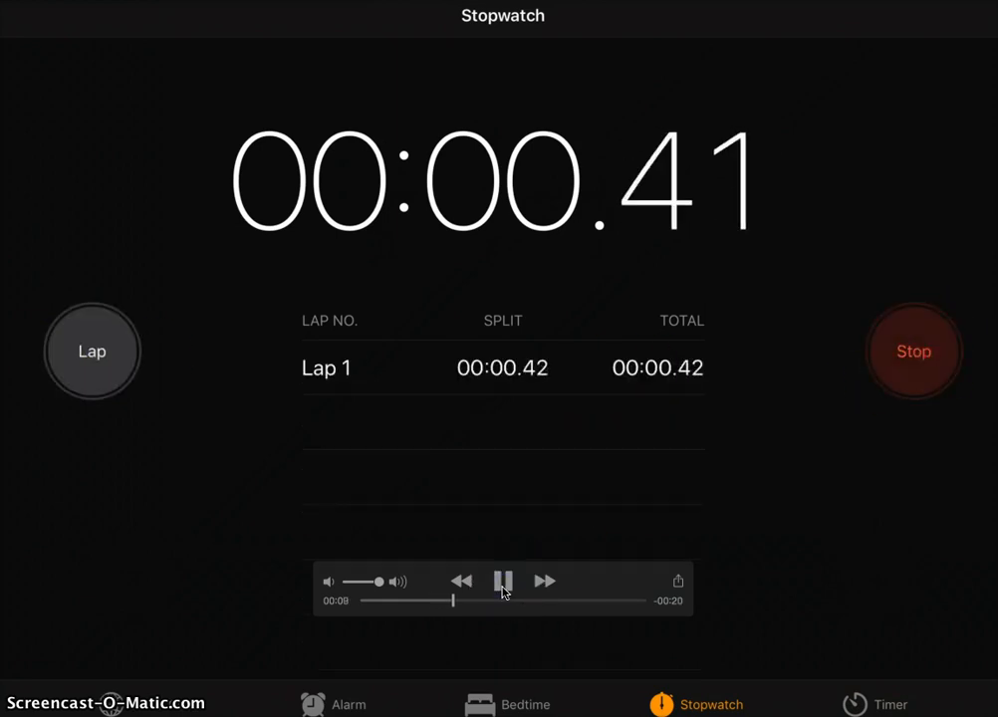
click(913, 351)
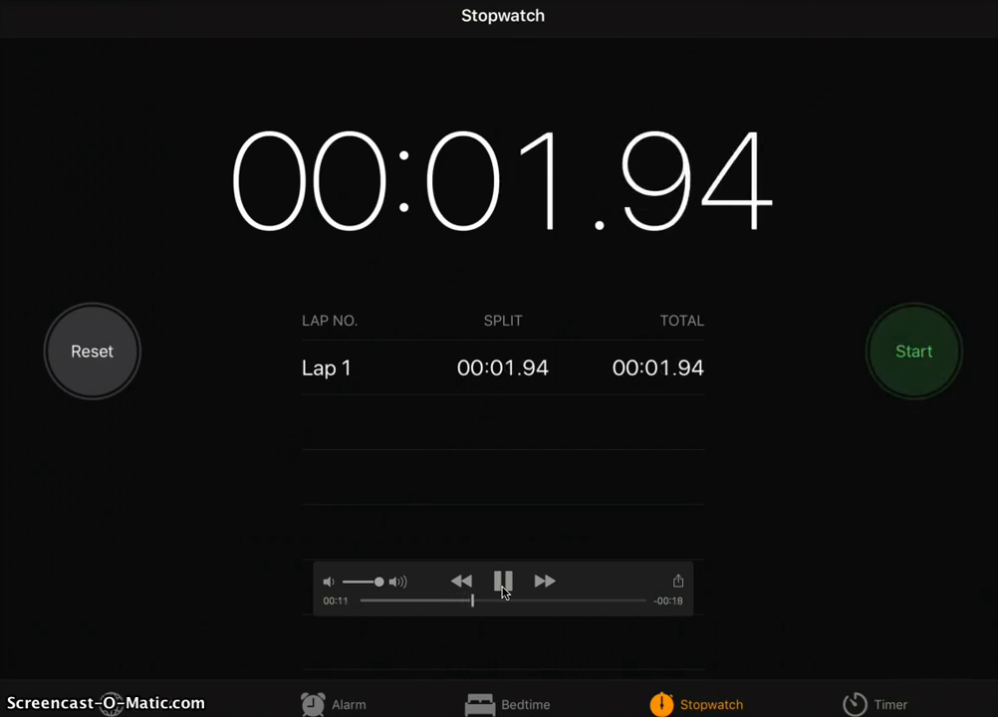
click(503, 580)
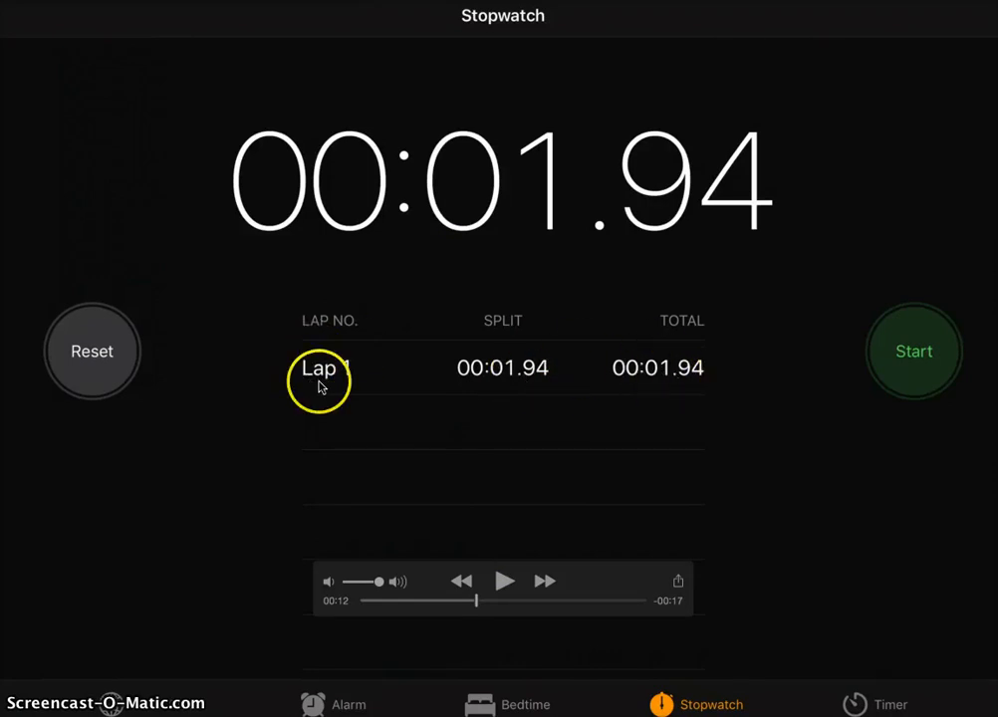
mouse_move(511, 381)
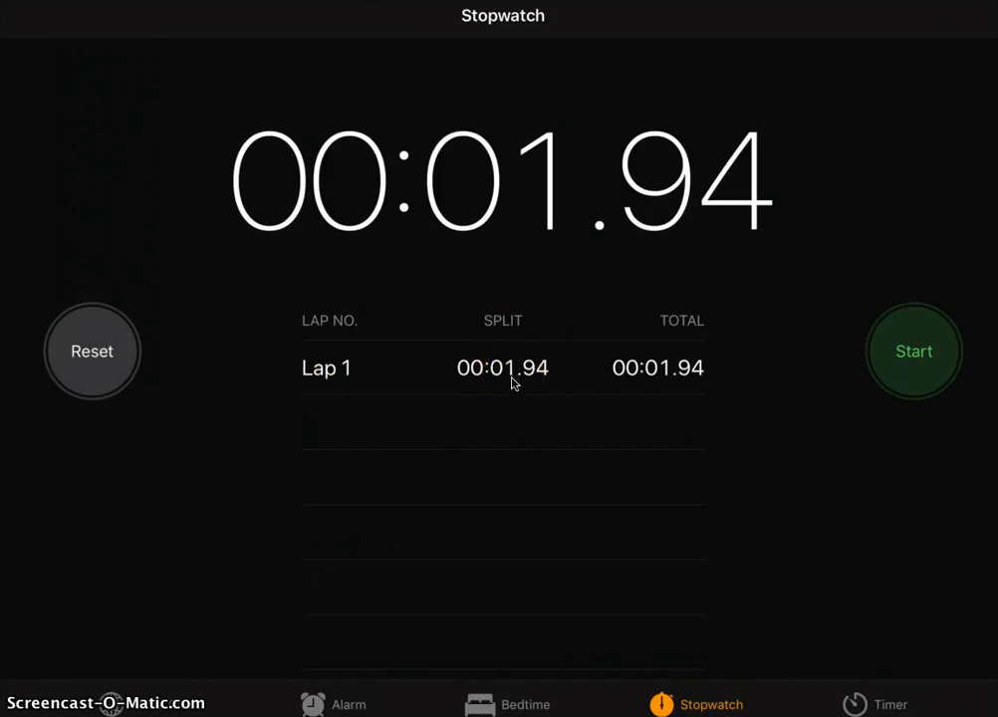
click(503, 597)
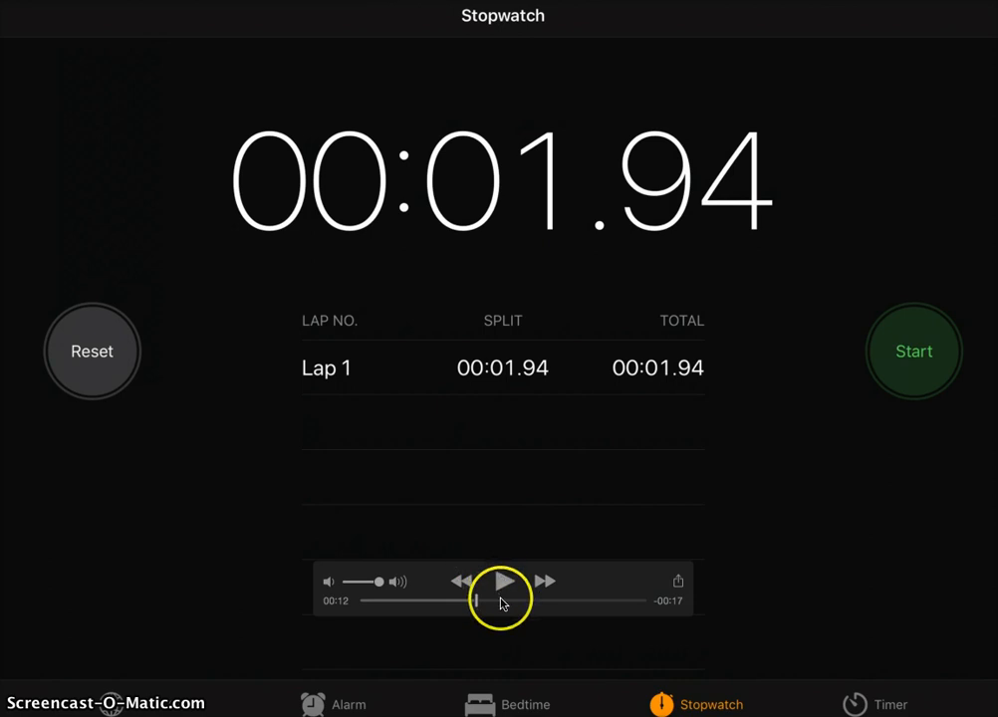
click(502, 582)
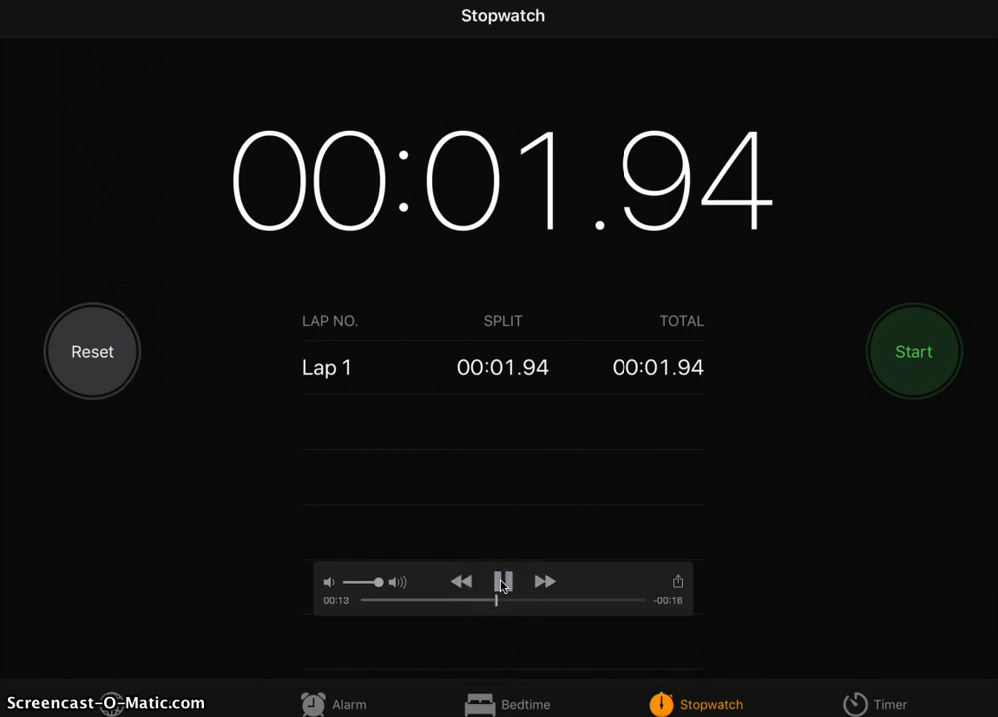
Step: Reset the stopwatch and start a new run, recording laps
click(92, 351)
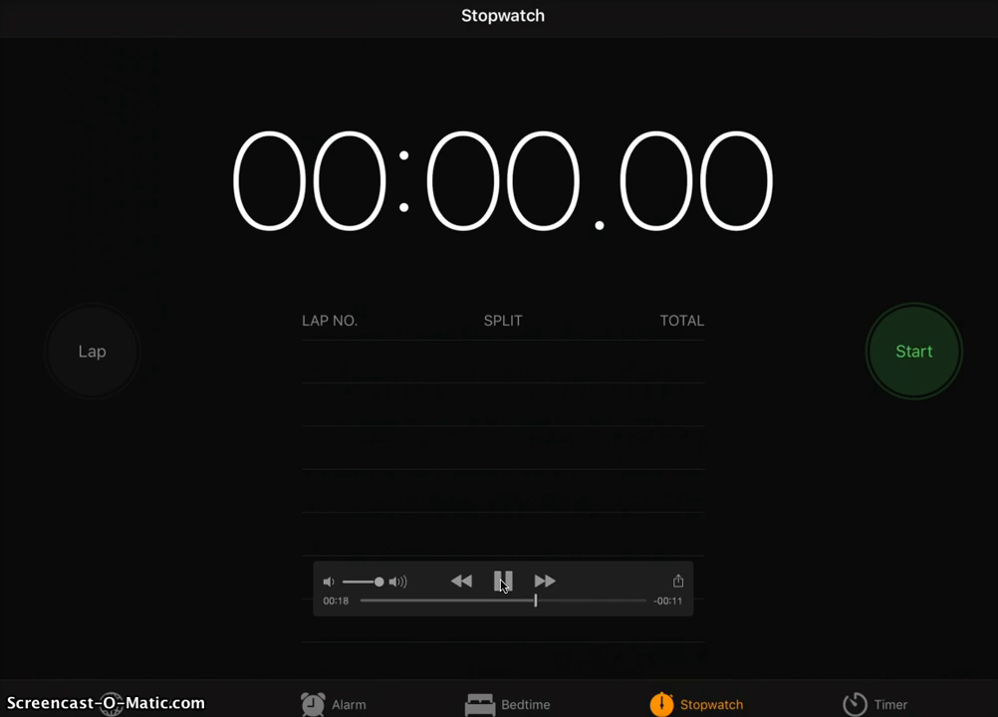
click(913, 351)
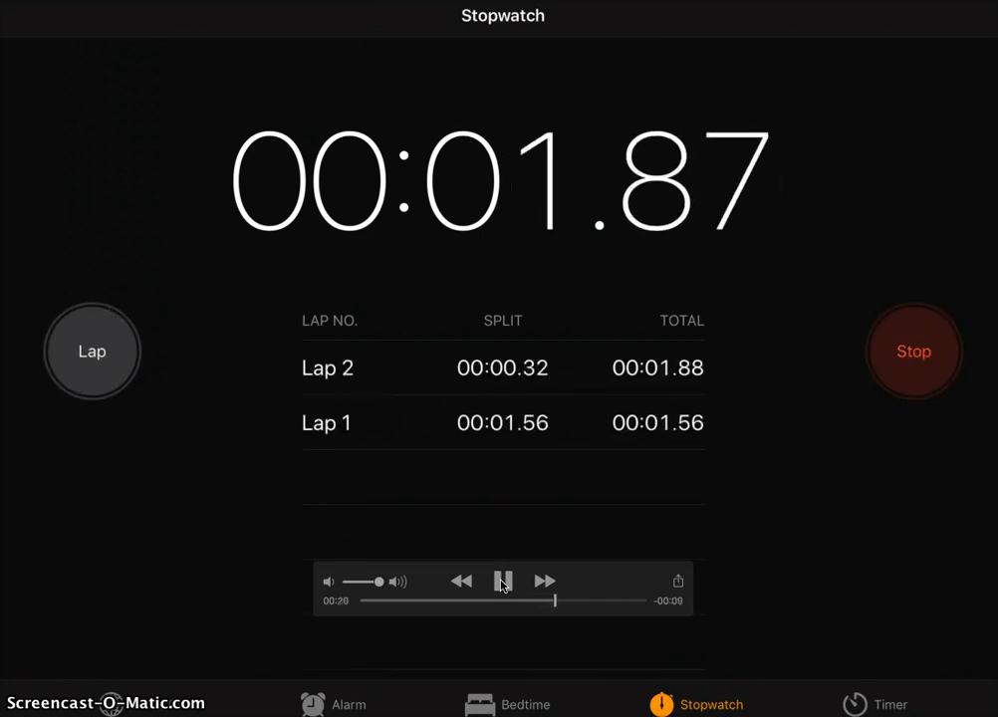
click(502, 582)
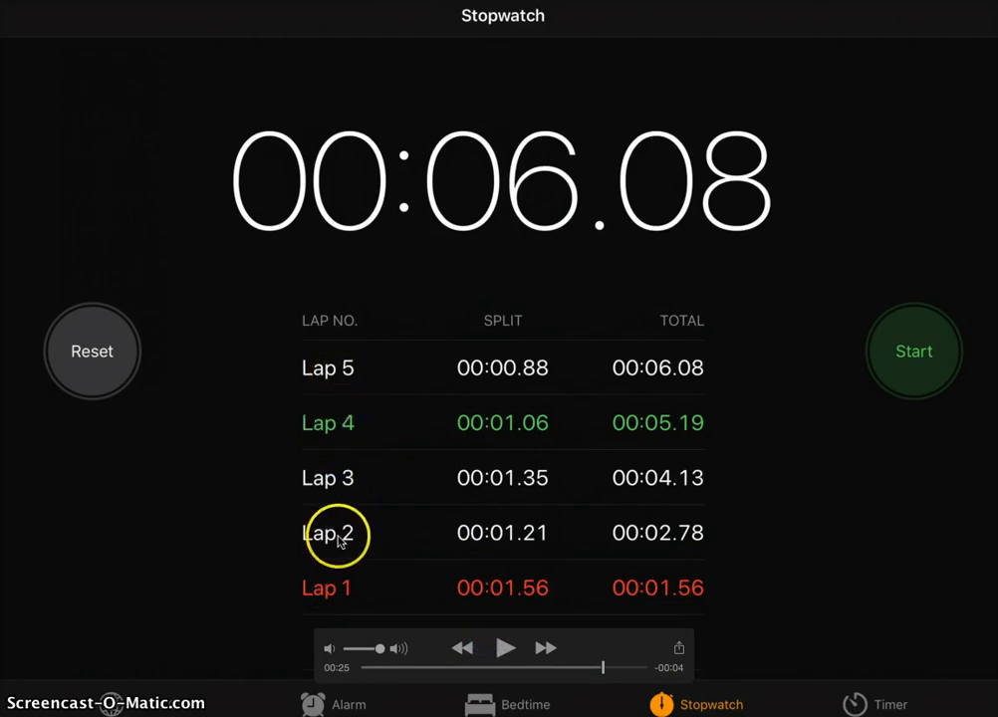
mouse_move(338, 600)
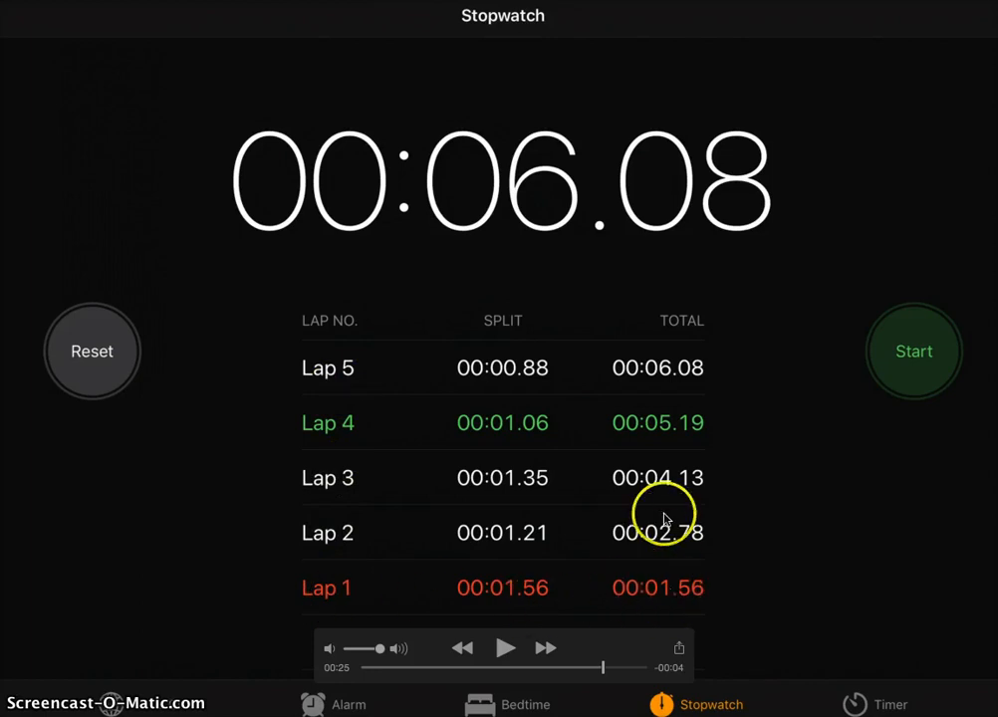
mouse_move(682, 598)
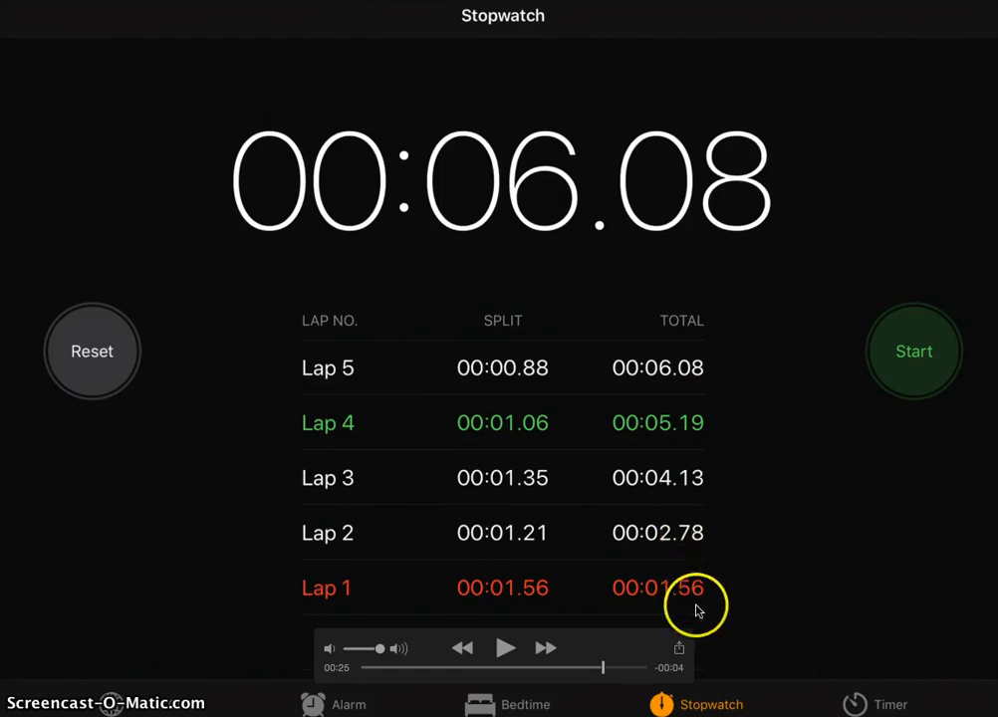
mouse_move(662, 543)
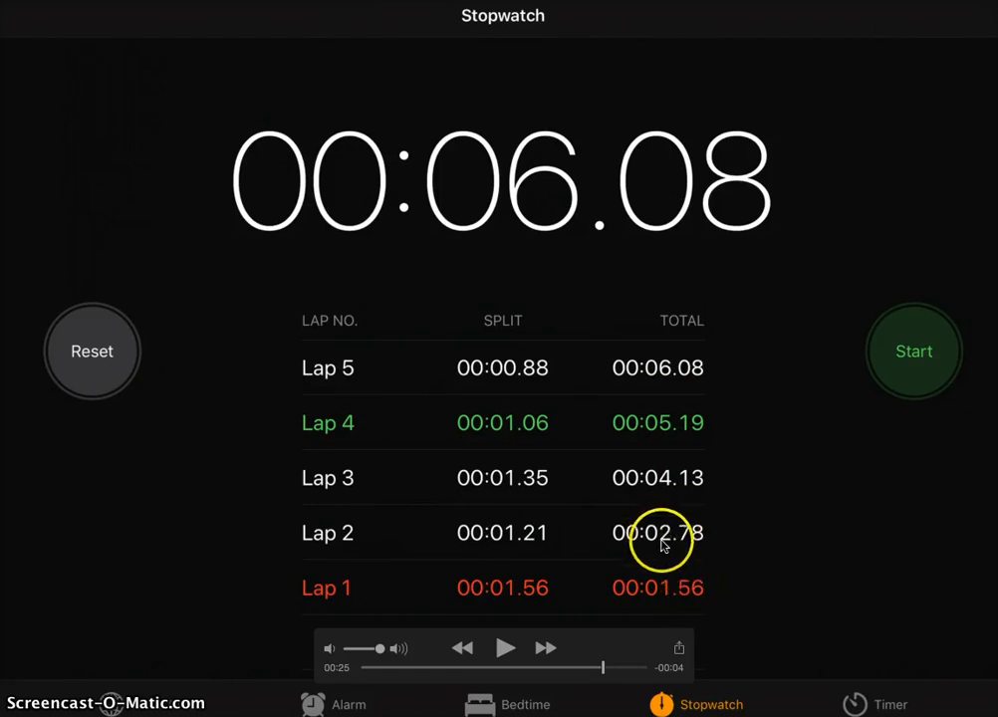
mouse_move(732, 545)
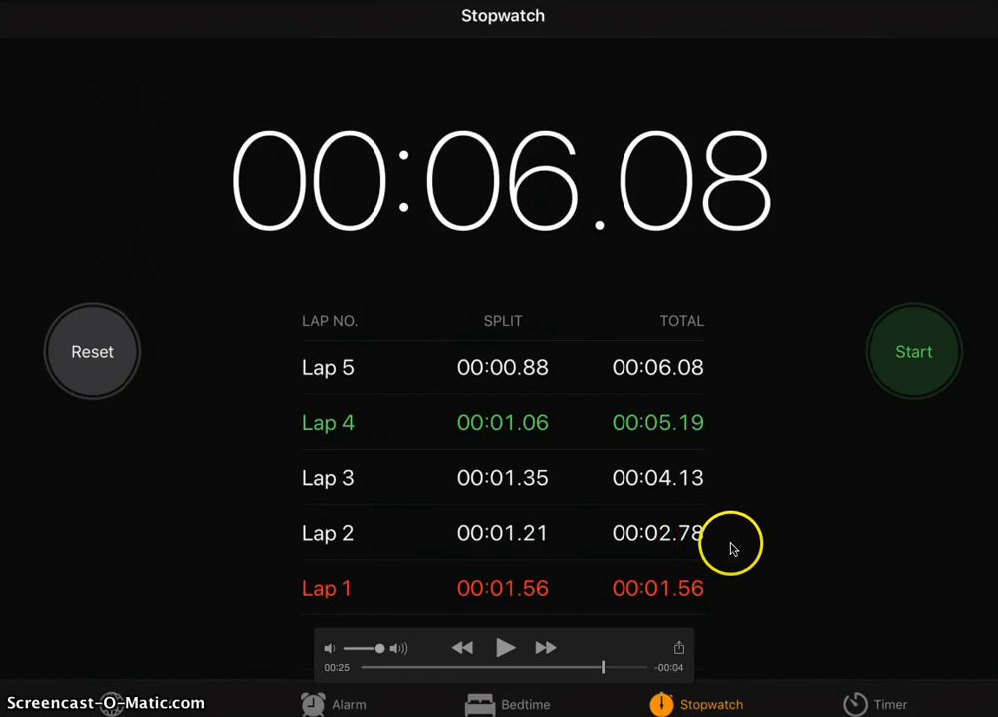
mouse_move(685, 491)
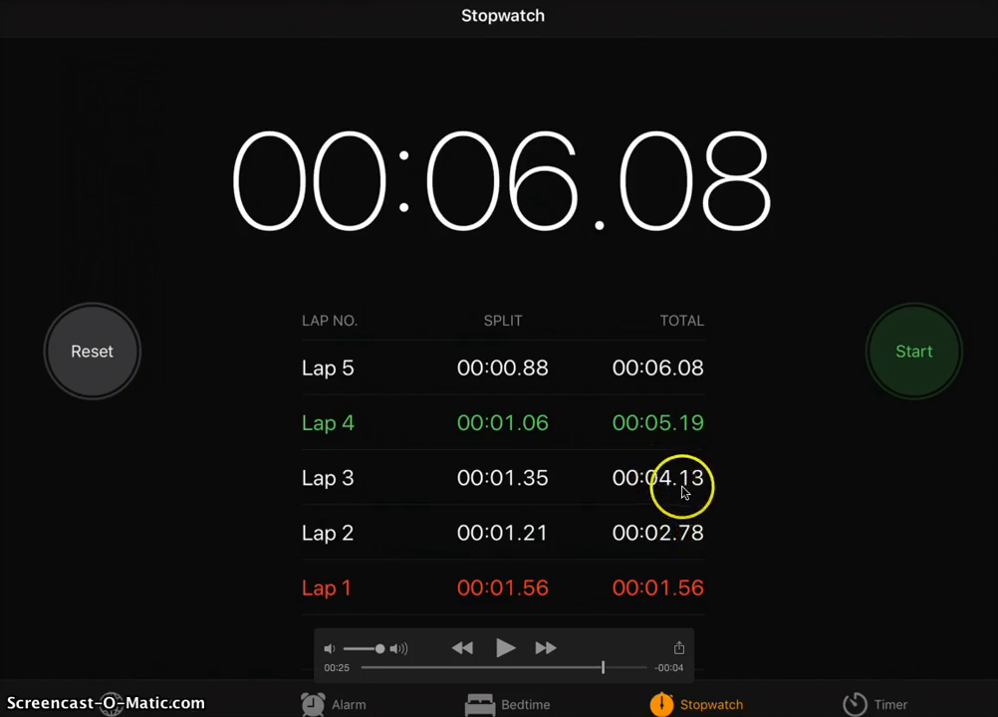
mouse_move(668, 436)
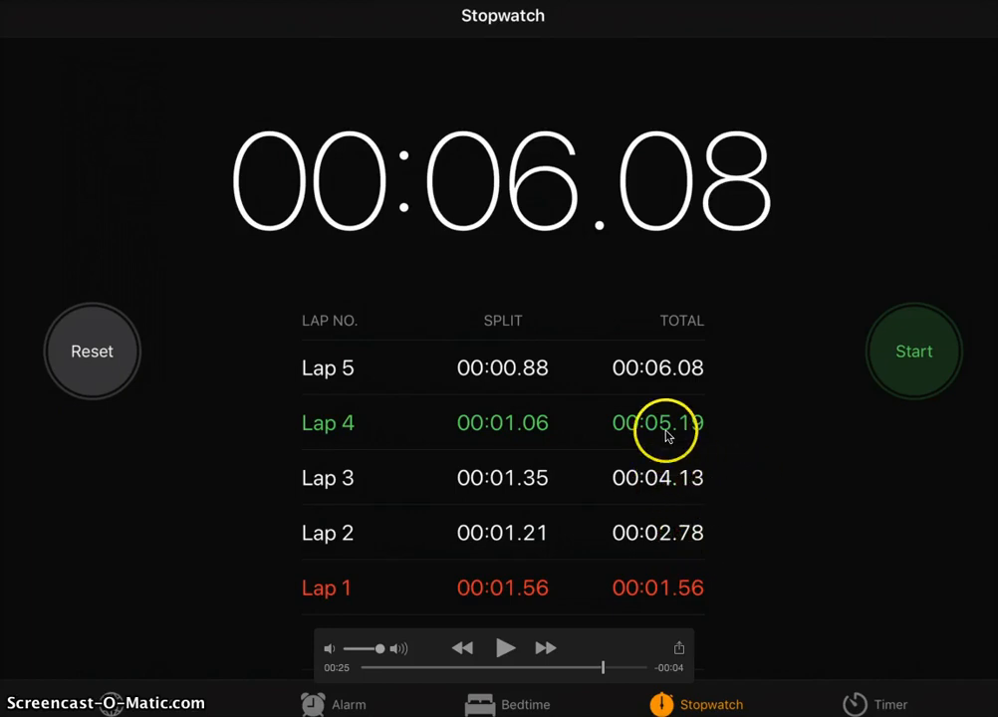
mouse_move(667, 381)
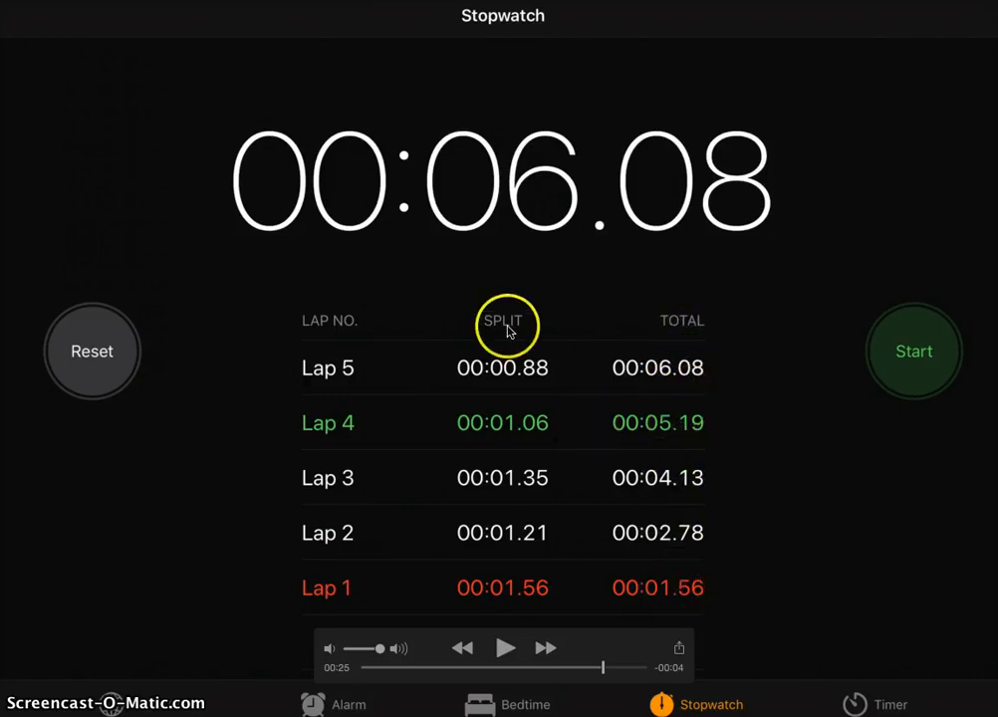
mouse_move(523, 394)
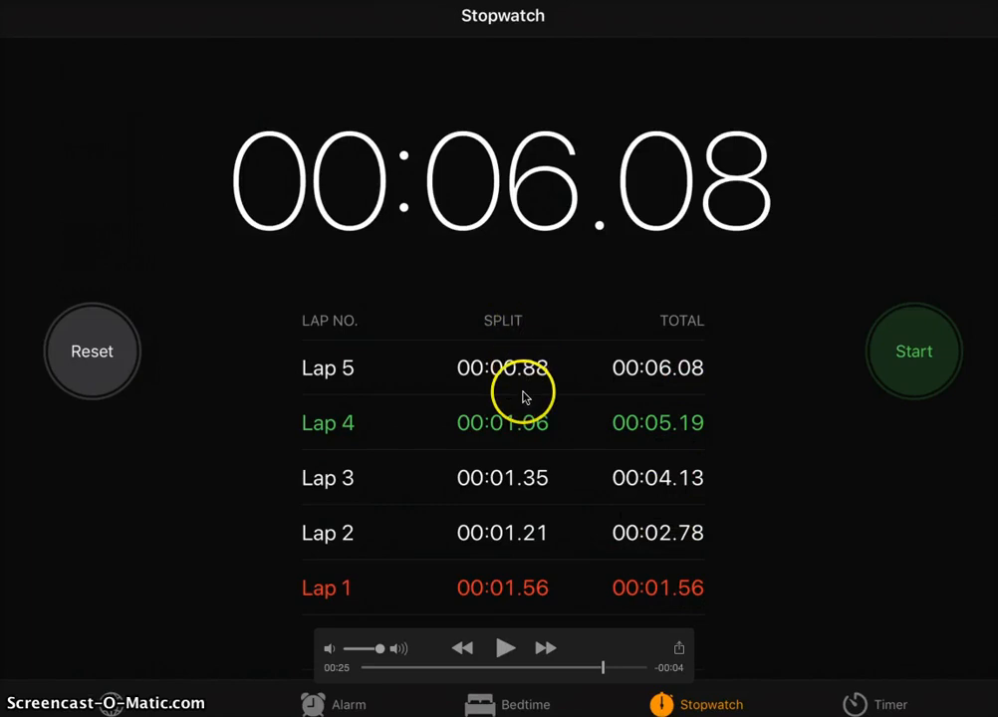
mouse_move(503, 582)
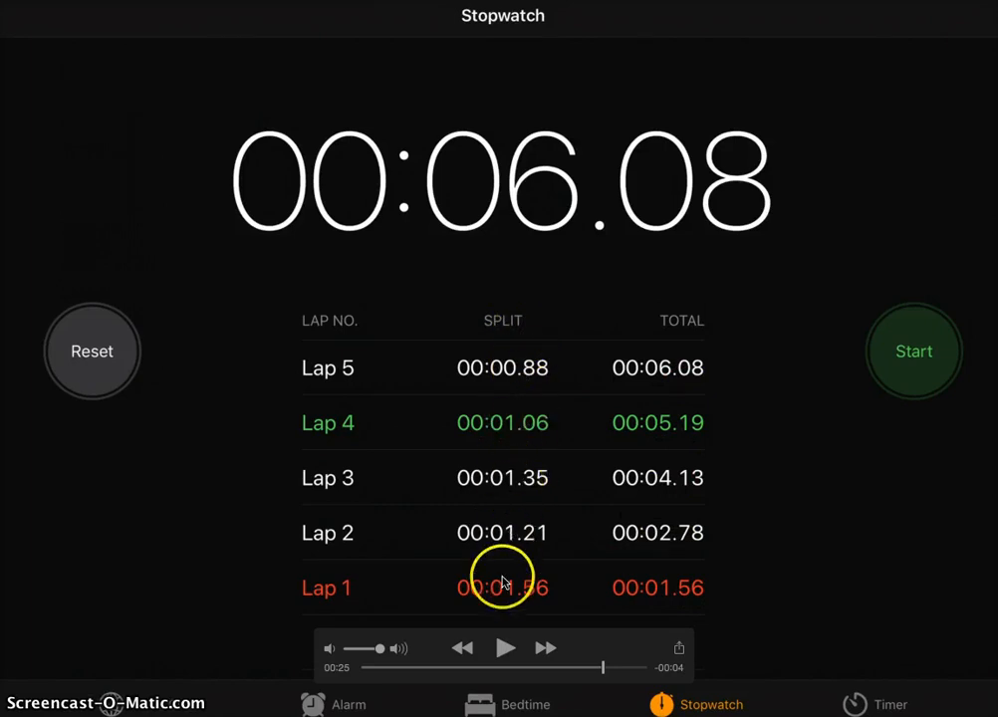
mouse_move(475, 572)
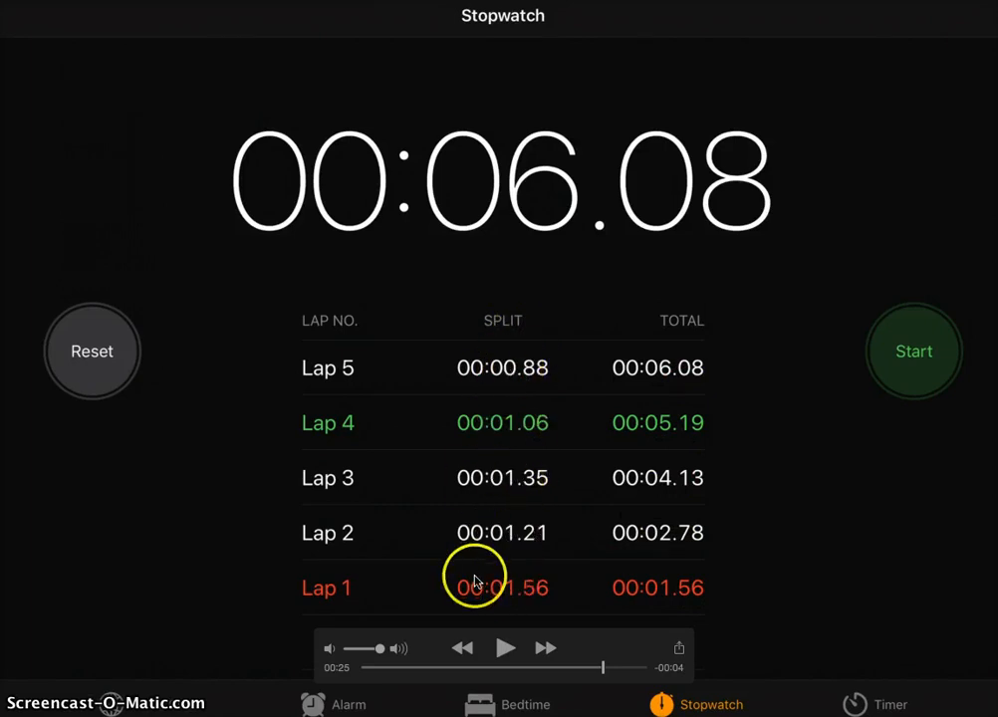
mouse_move(538, 601)
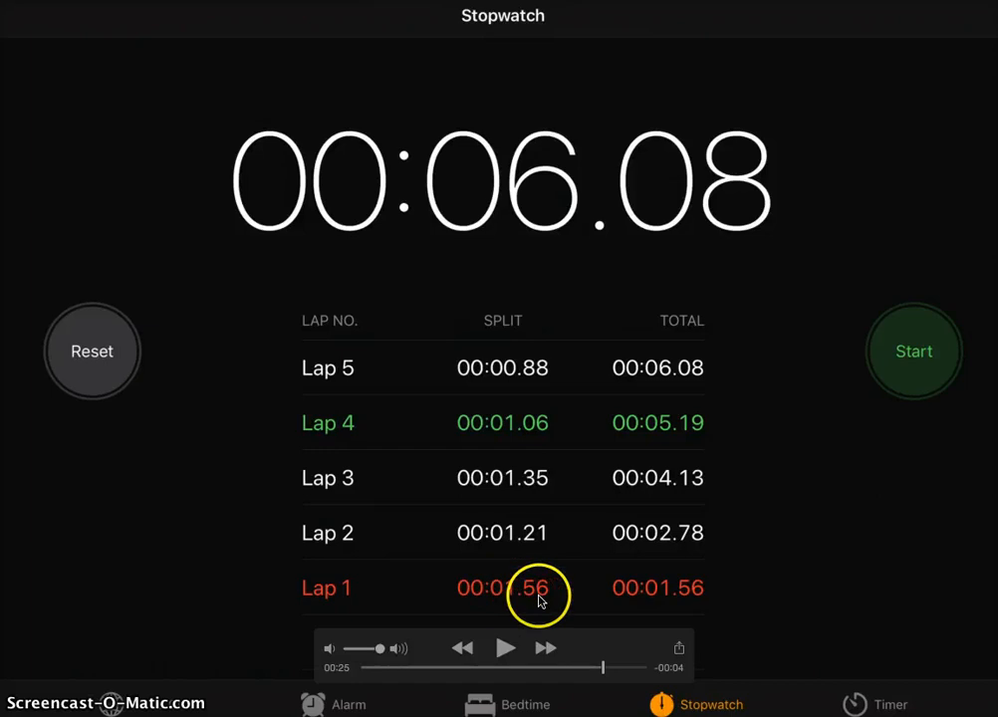
mouse_move(362, 538)
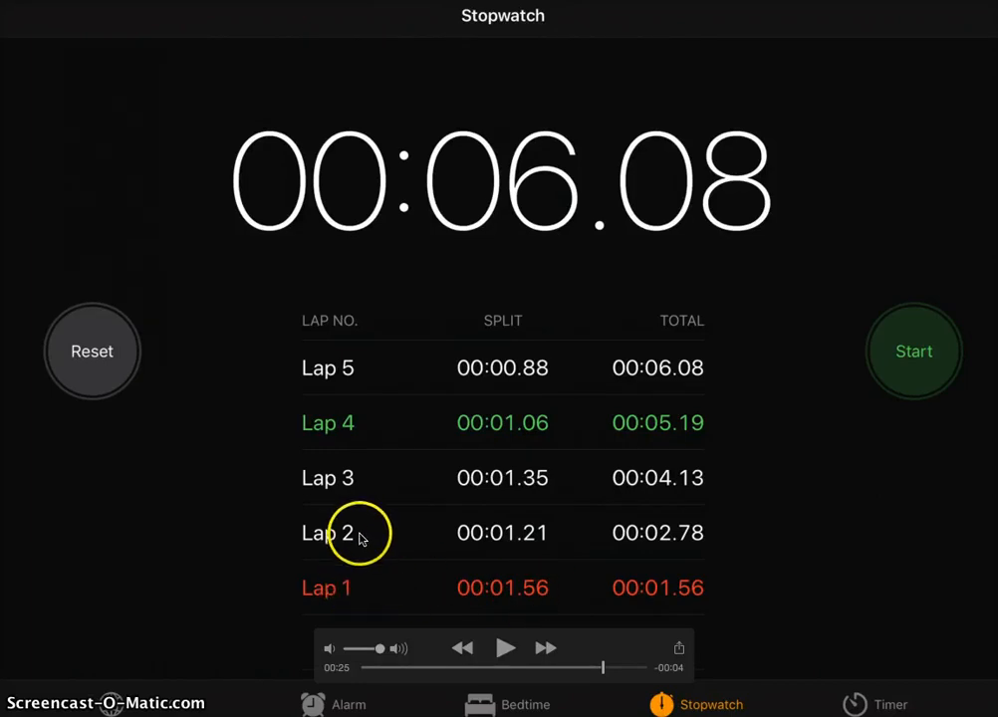
mouse_move(525, 548)
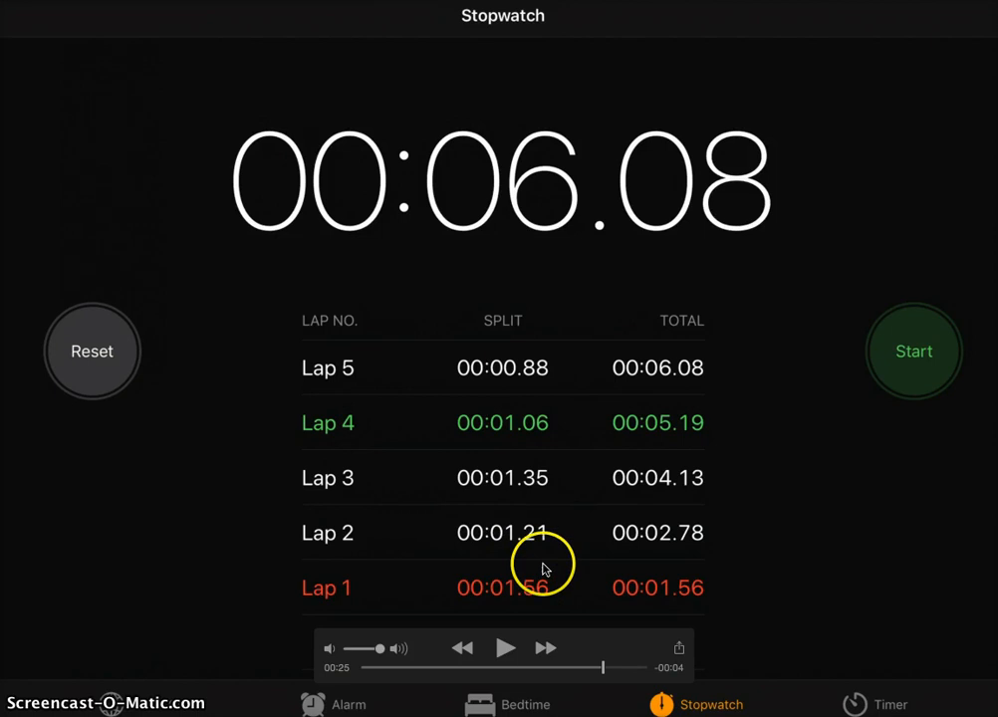
mouse_move(534, 546)
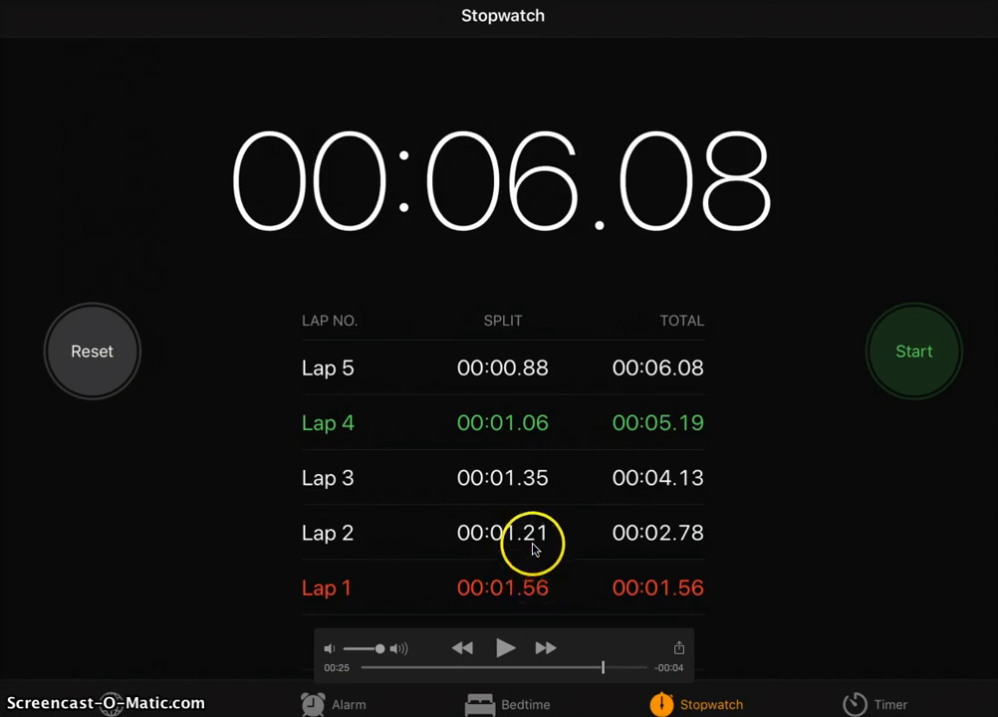
mouse_move(505, 648)
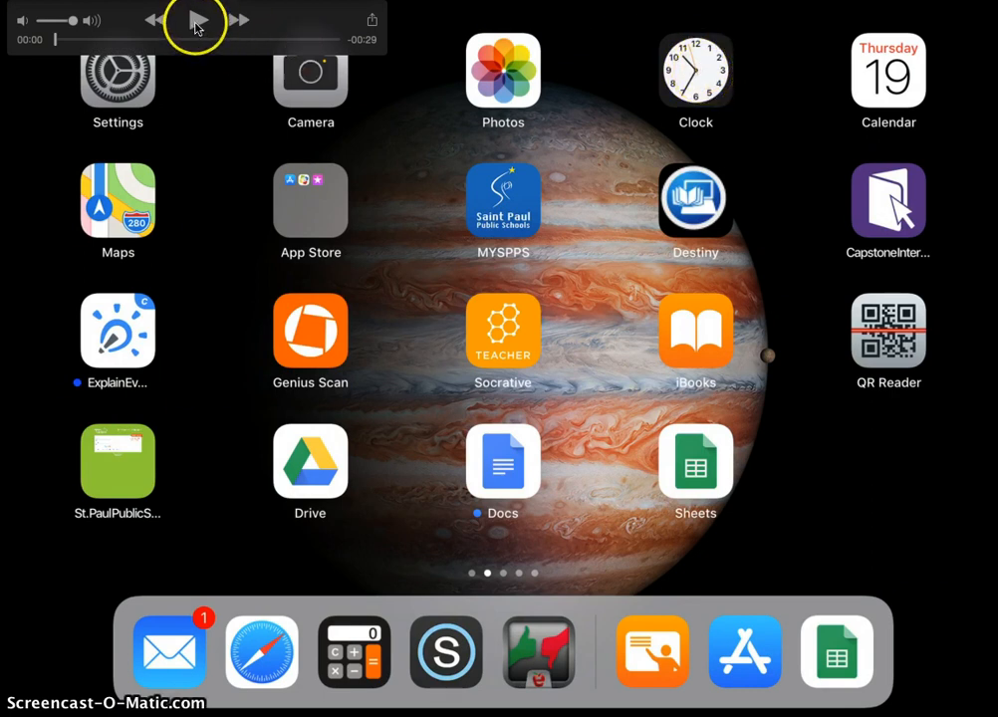
Step: Reopen Clock and show the Stopwatch at 00:00.00 with no laps
click(196, 19)
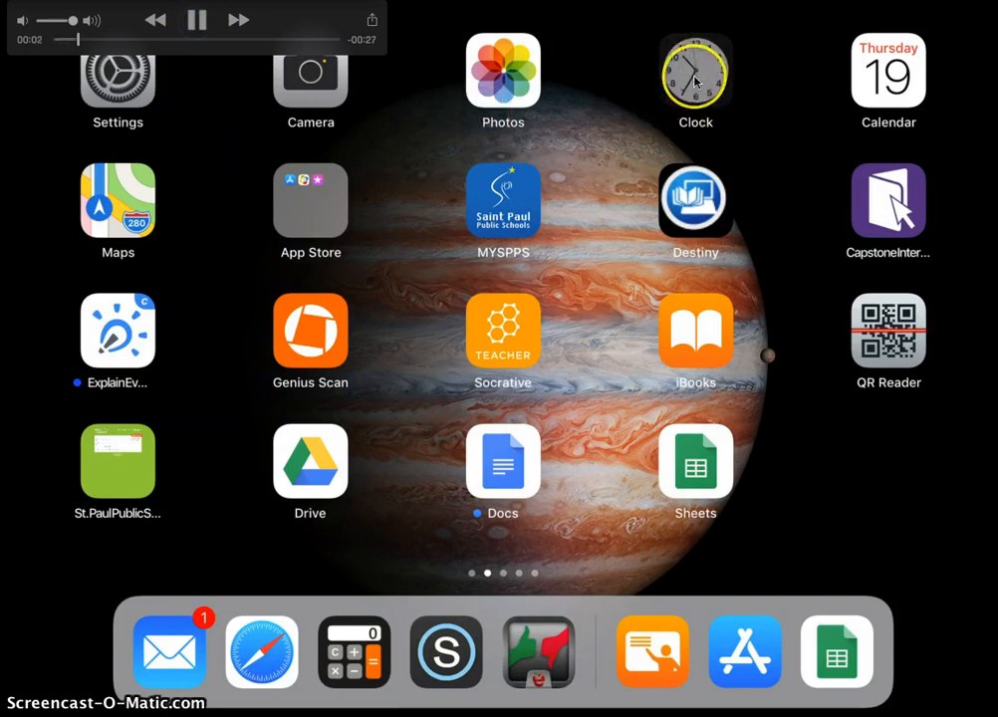
click(695, 74)
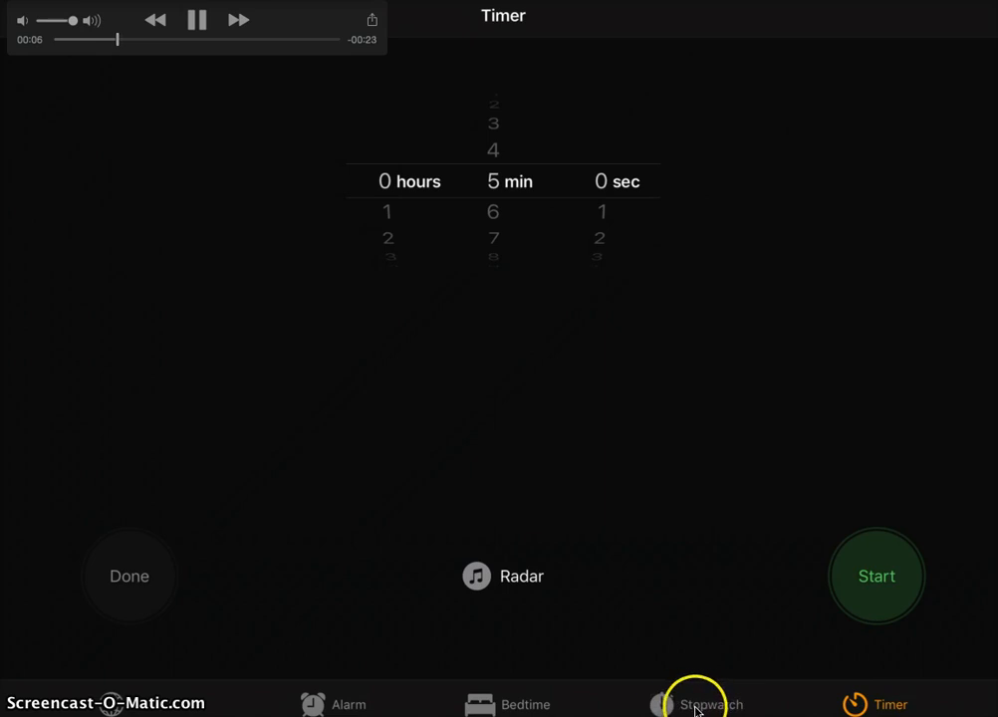
click(711, 703)
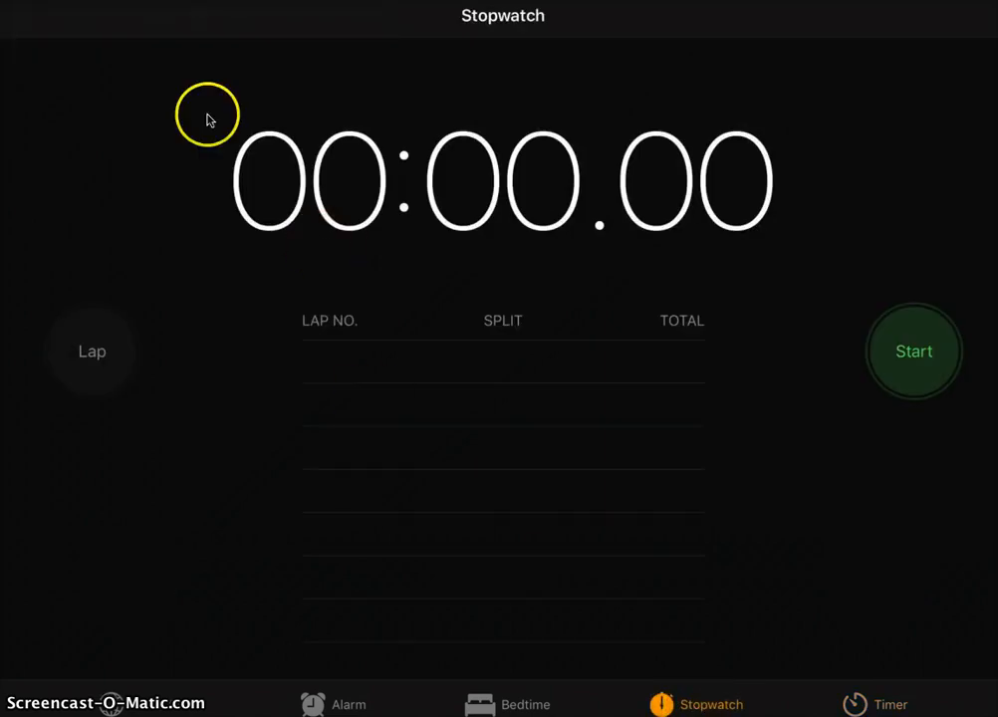
click(913, 351)
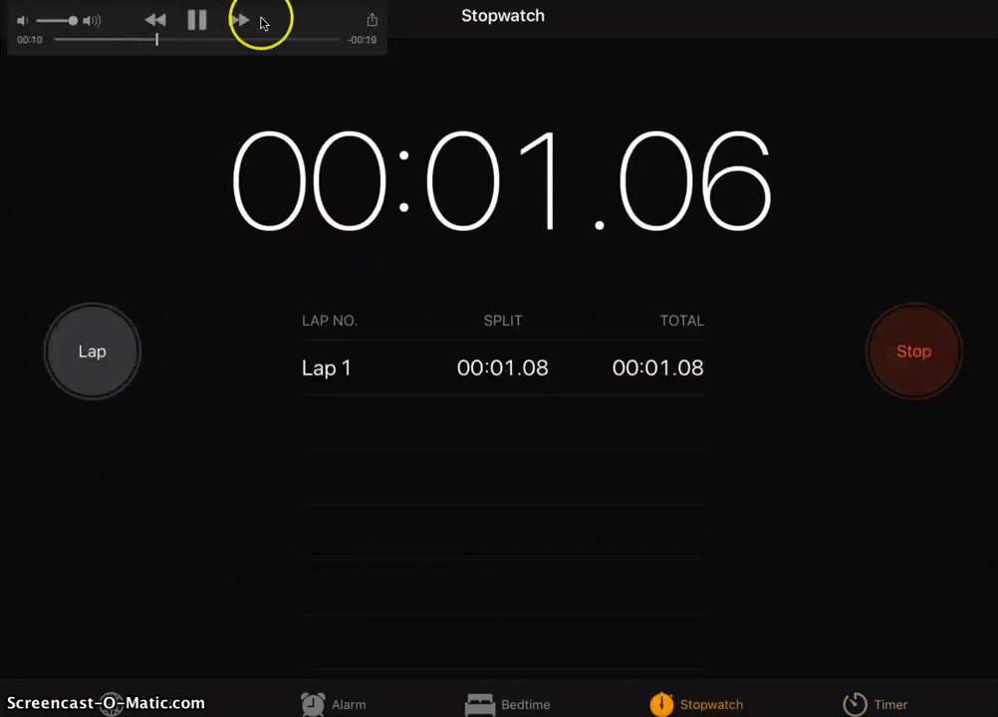
click(913, 351)
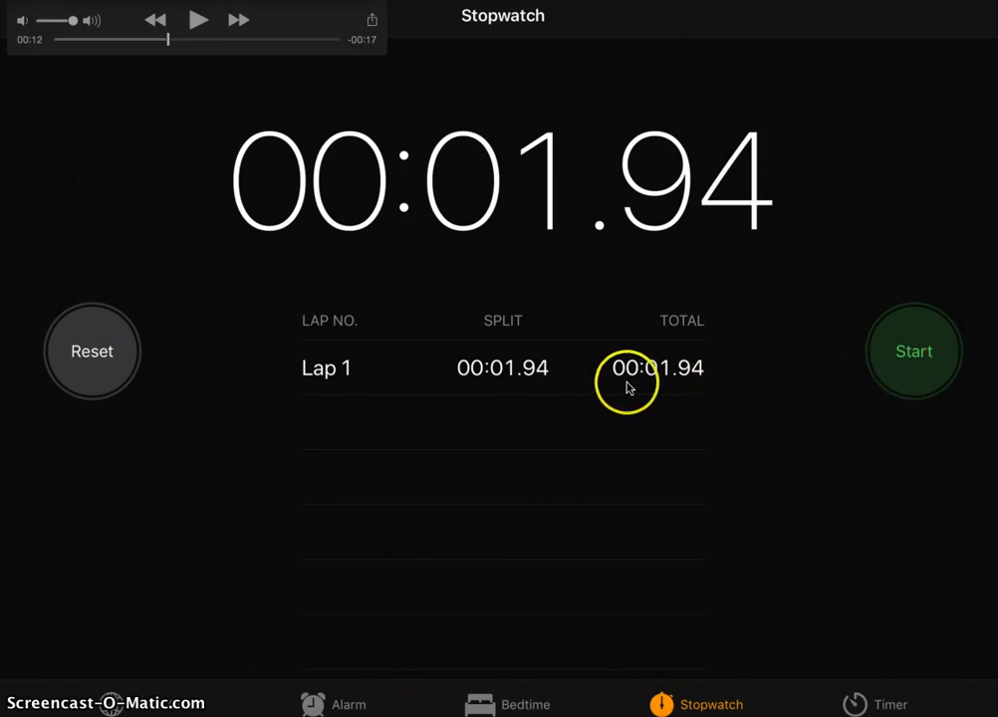
mouse_move(598, 230)
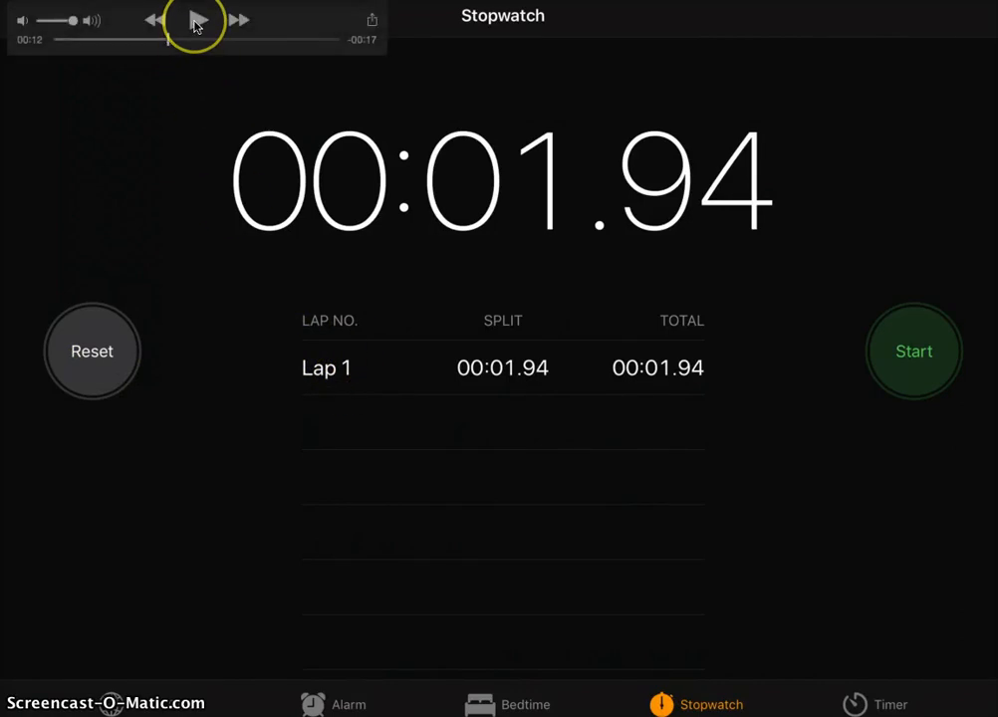
click(196, 19)
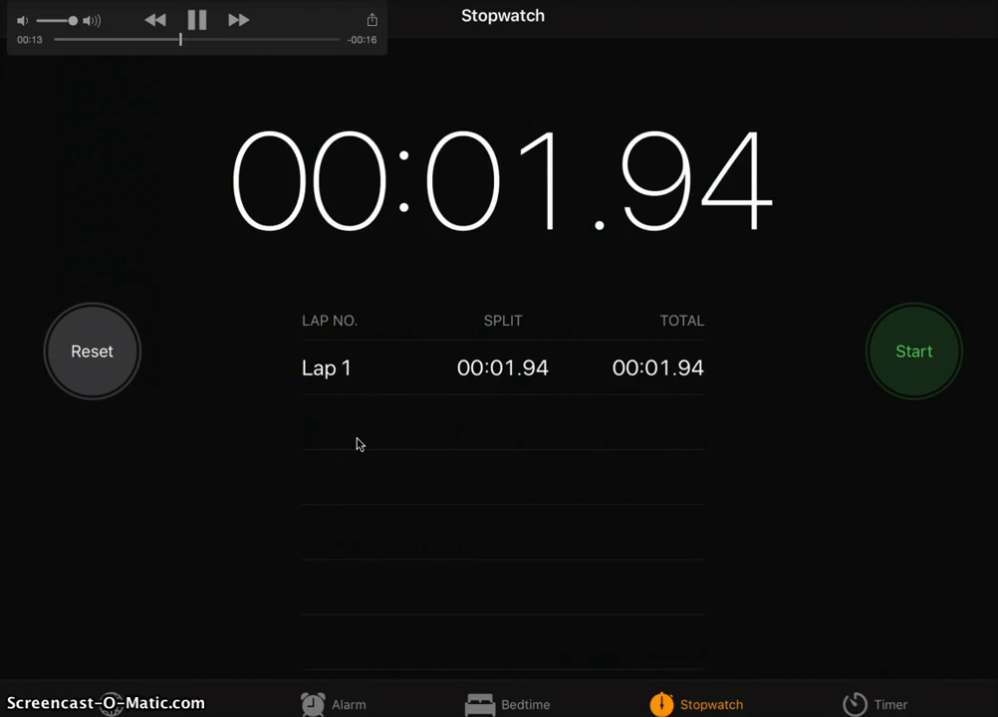
click(92, 350)
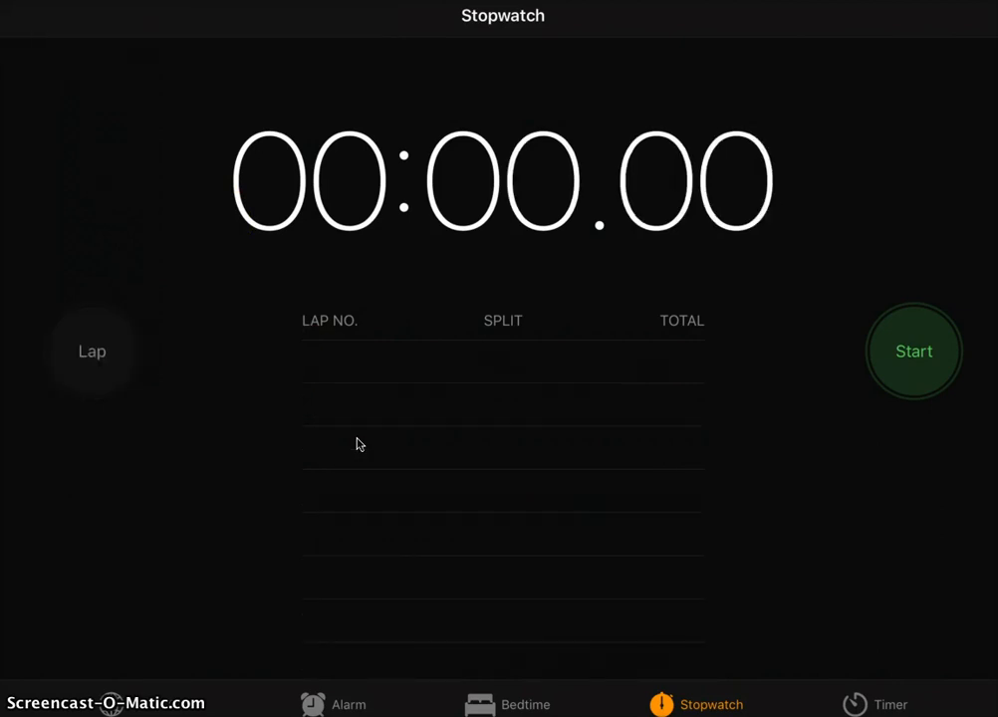
Step: Run the stopwatch, record five laps, and stop at 00:06.08
click(913, 351)
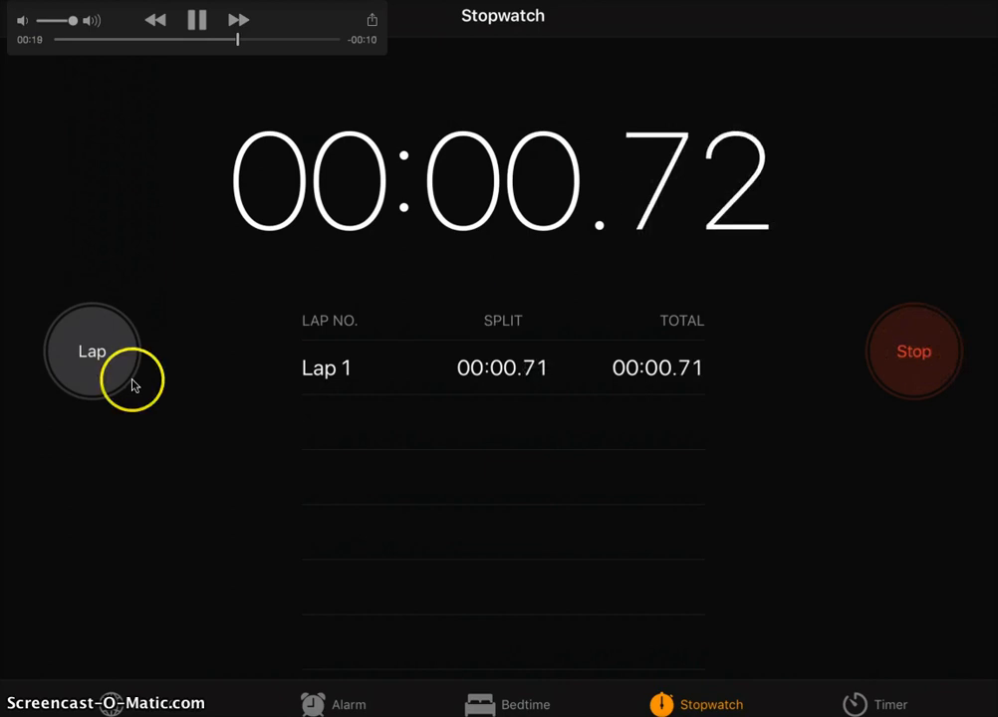
click(92, 350)
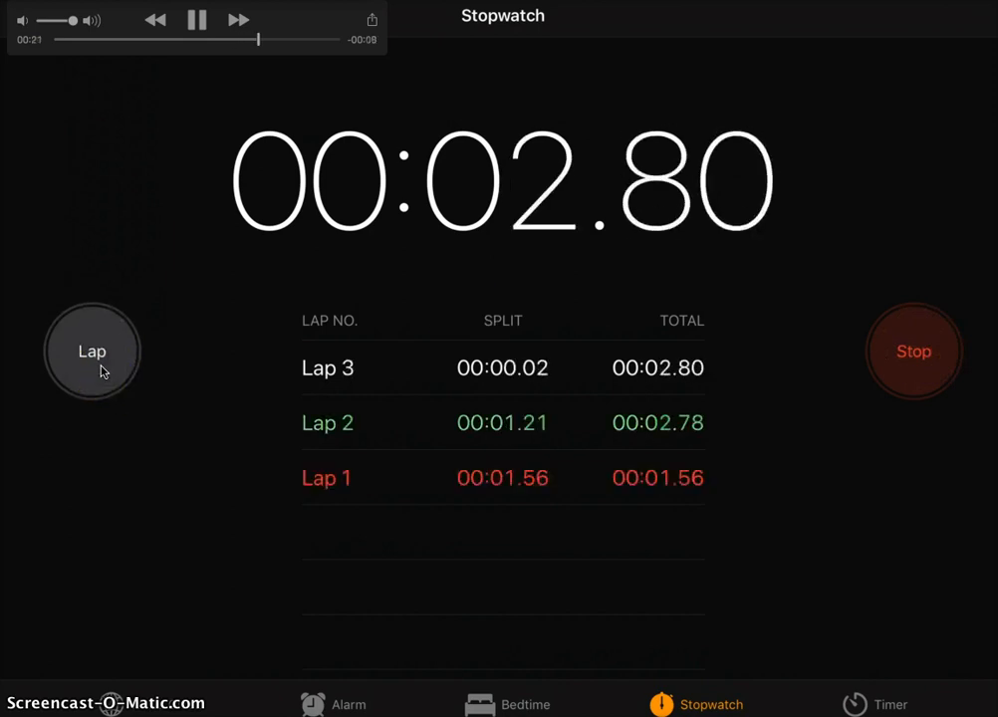
click(92, 351)
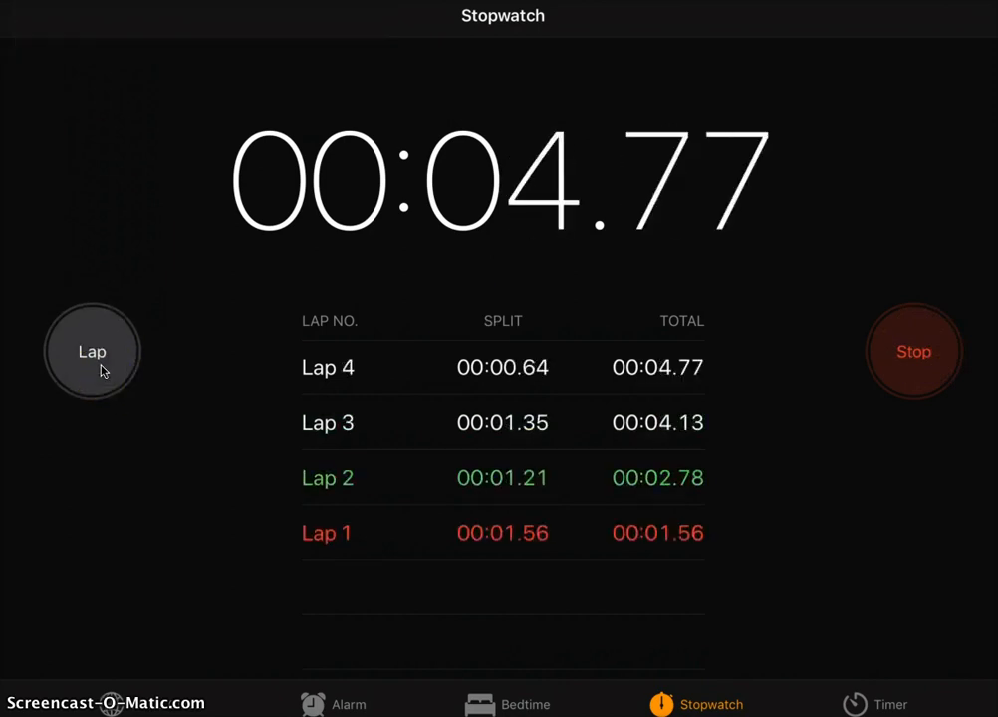
click(912, 351)
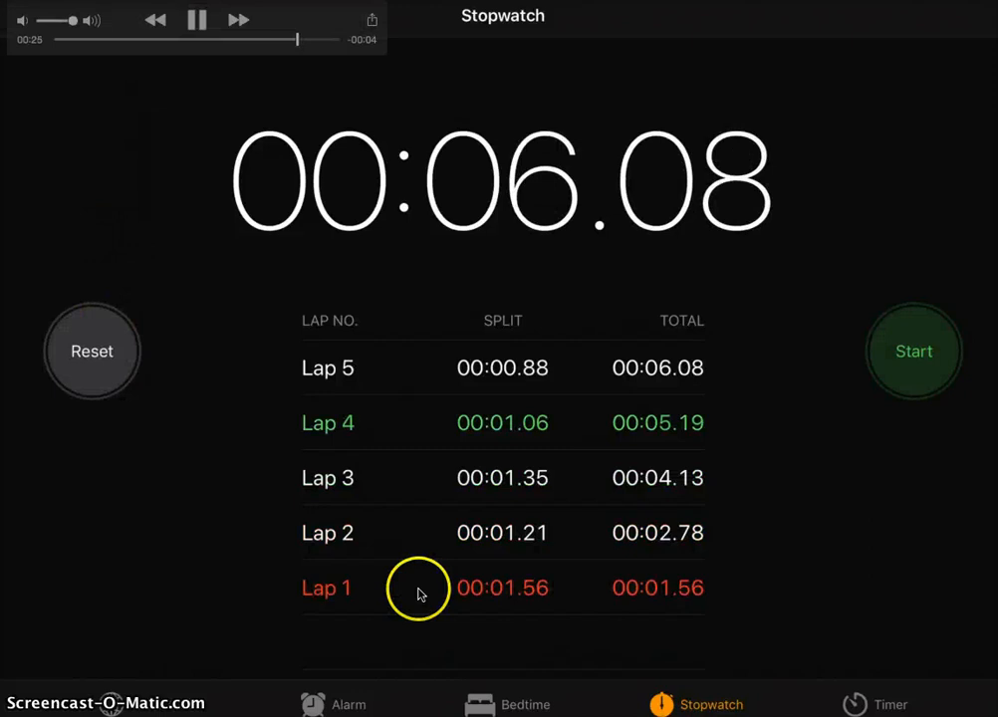
click(196, 19)
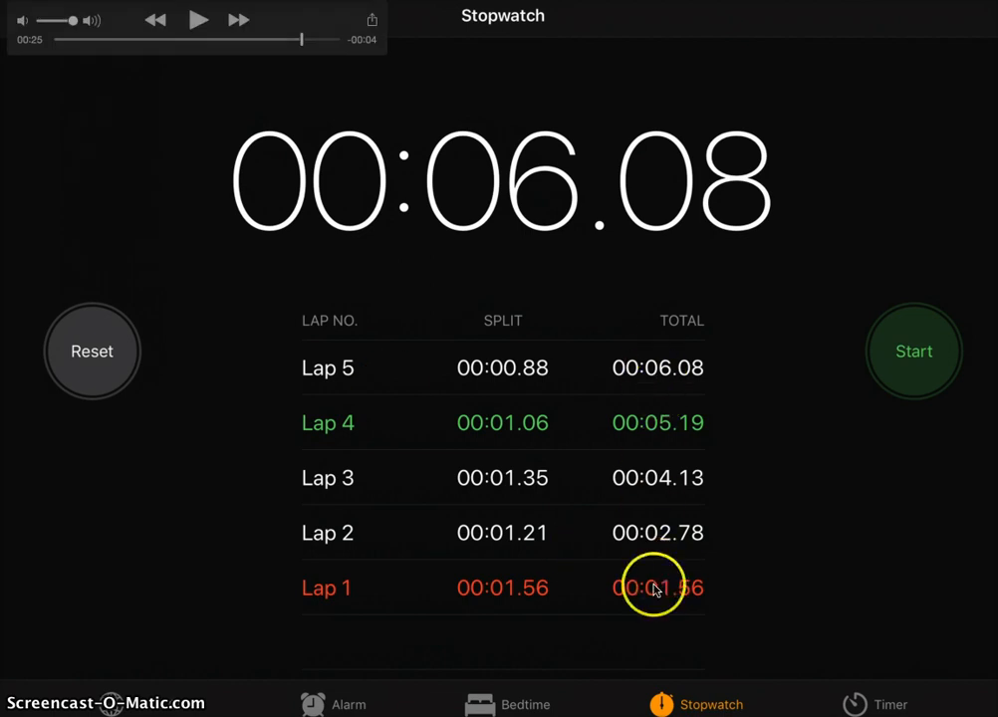
mouse_move(353, 588)
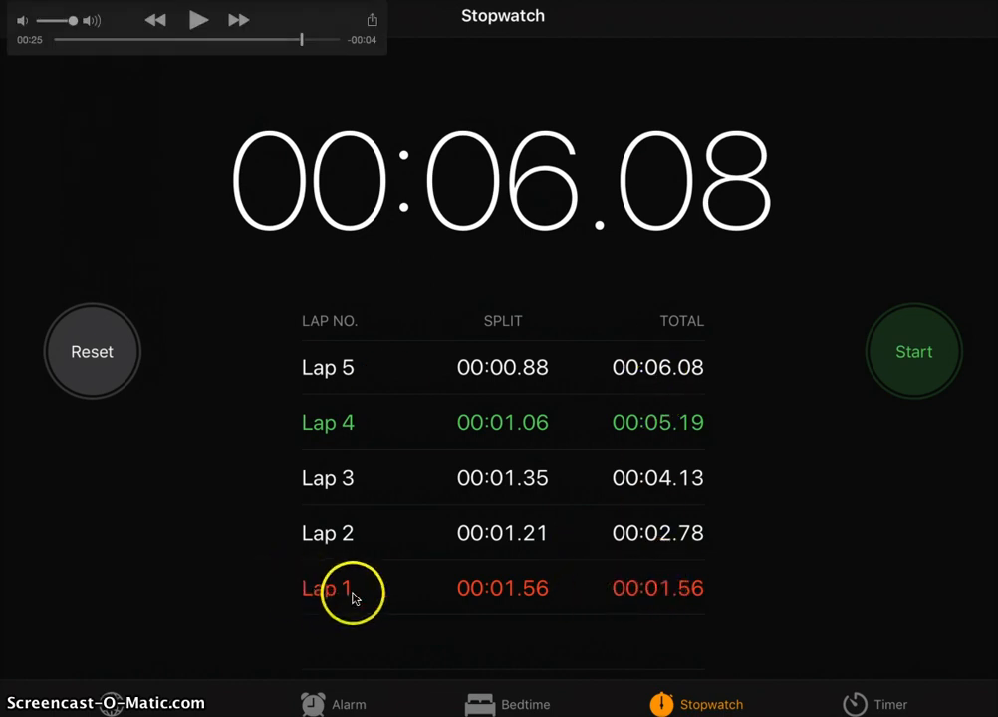
mouse_move(687, 606)
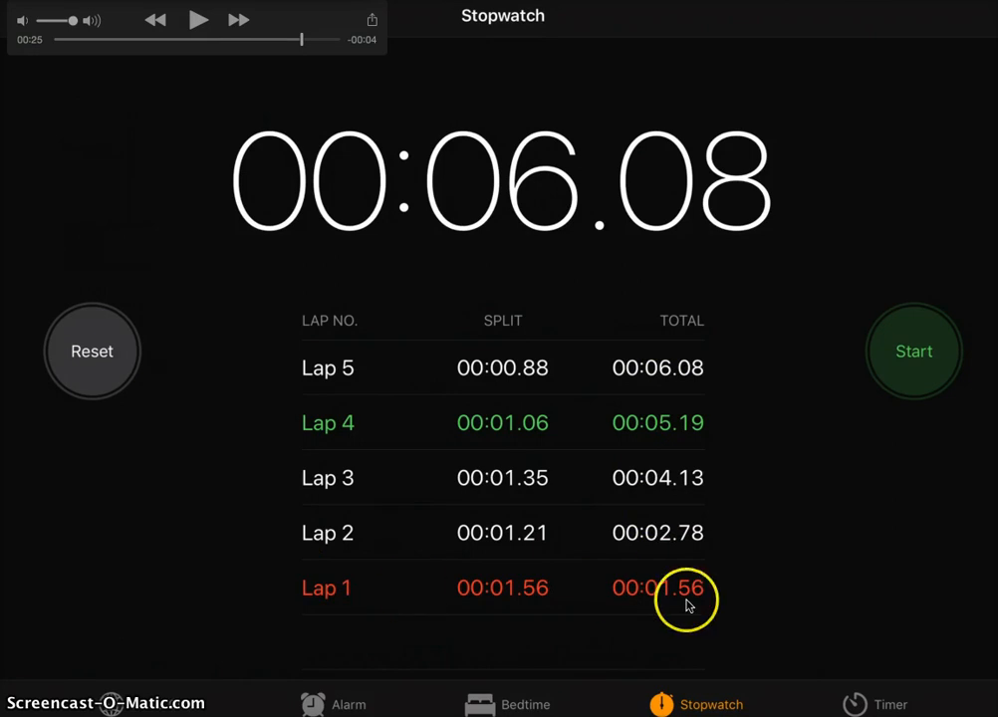
mouse_move(709, 602)
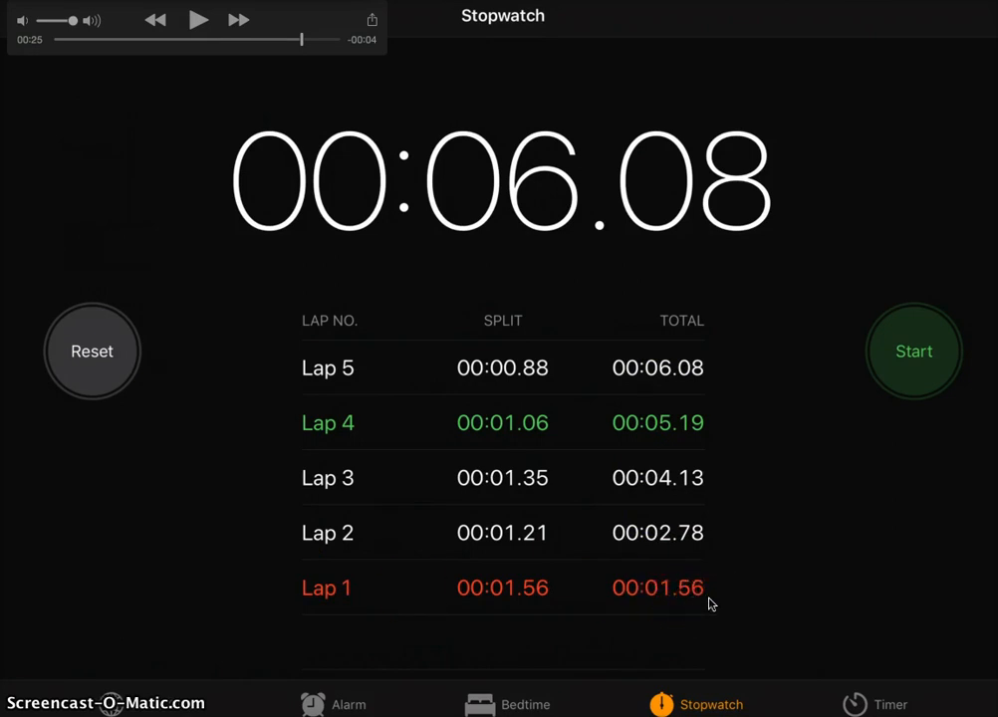
mouse_move(702, 541)
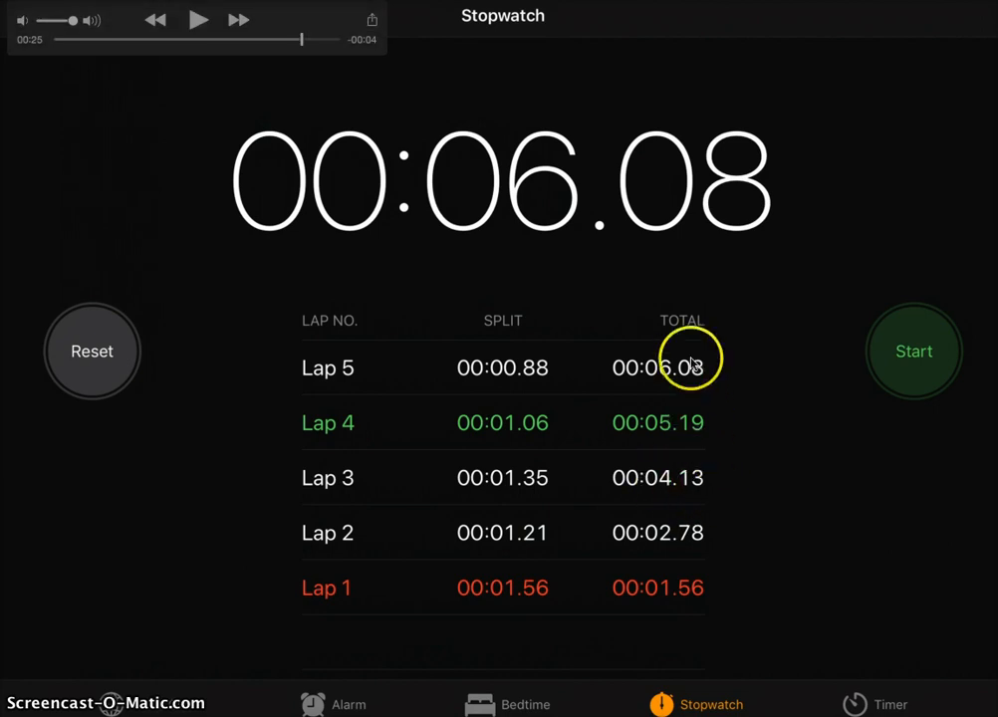
mouse_move(668, 587)
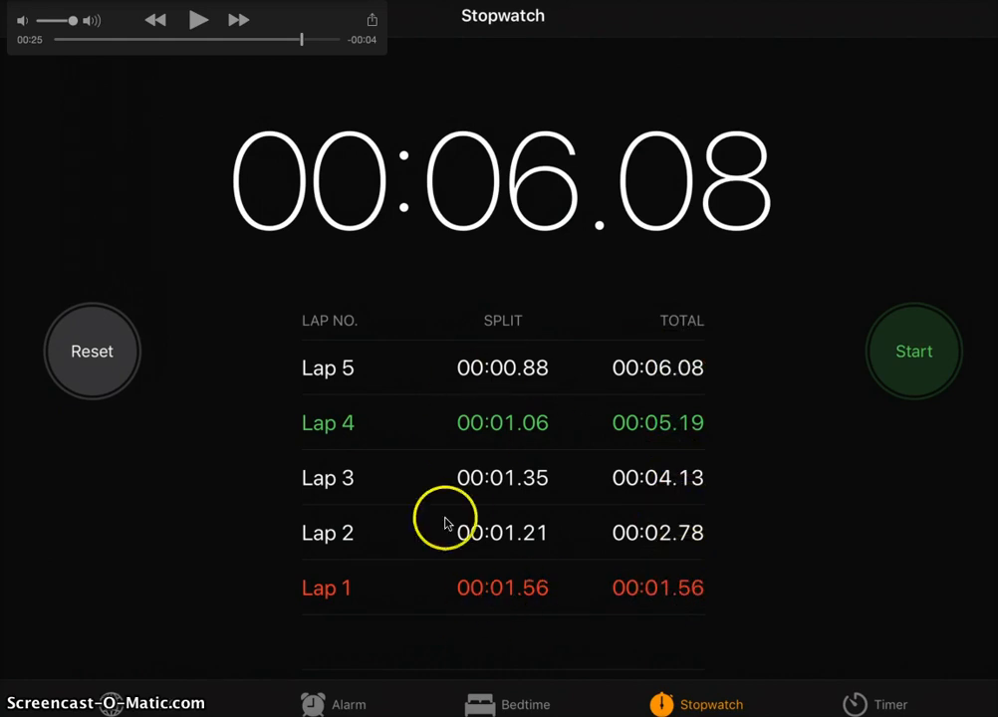
mouse_move(517, 546)
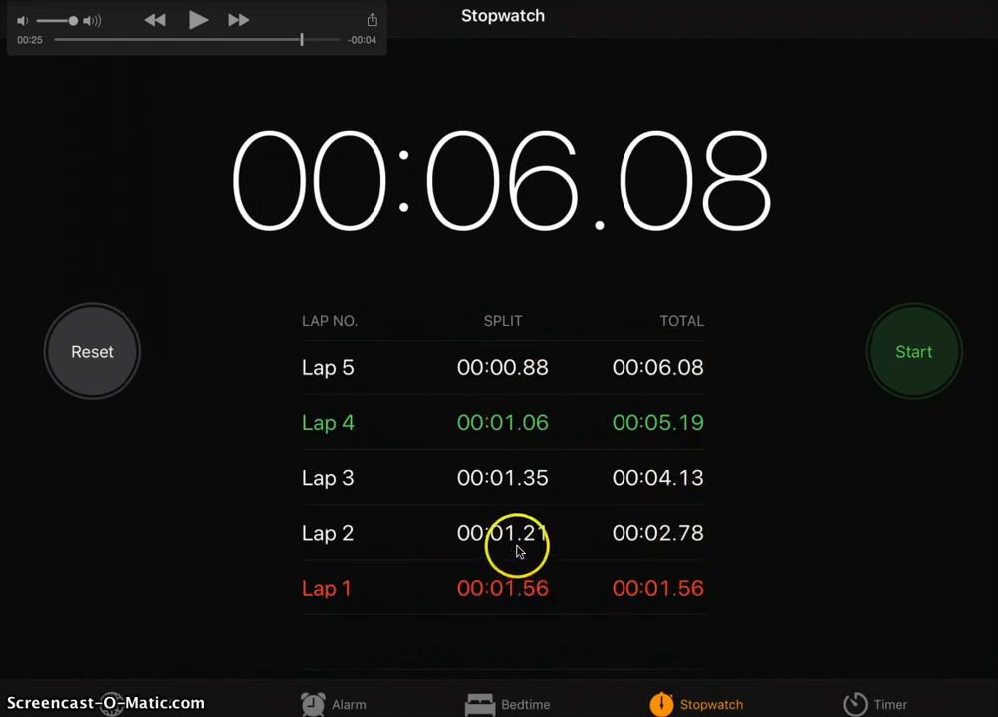
mouse_move(518, 367)
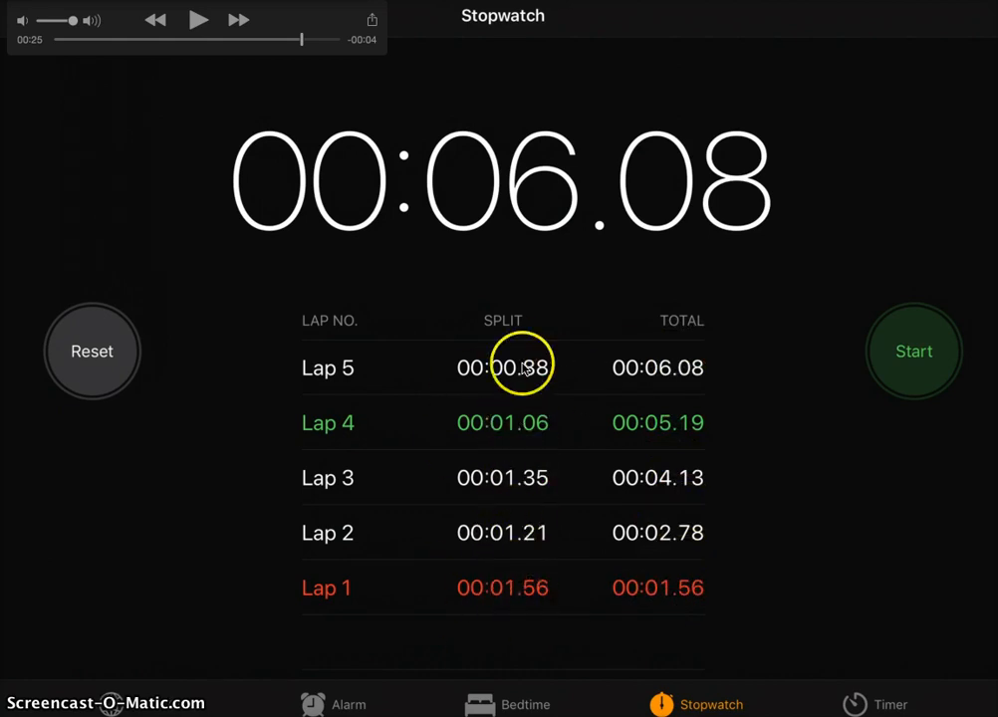
mouse_move(317, 190)
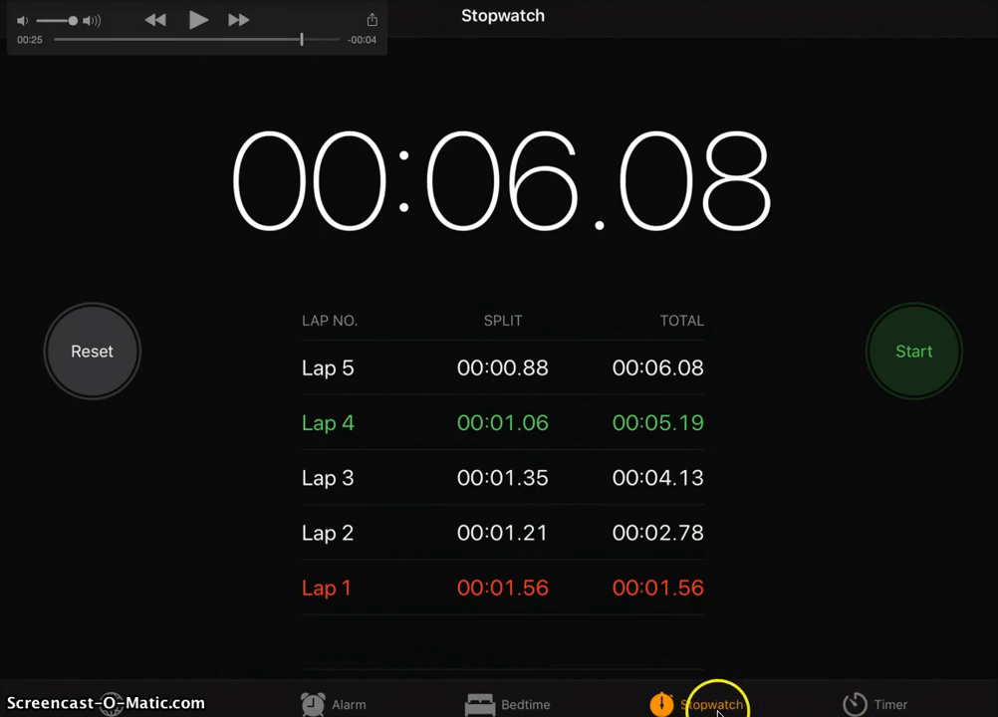
mouse_move(665, 706)
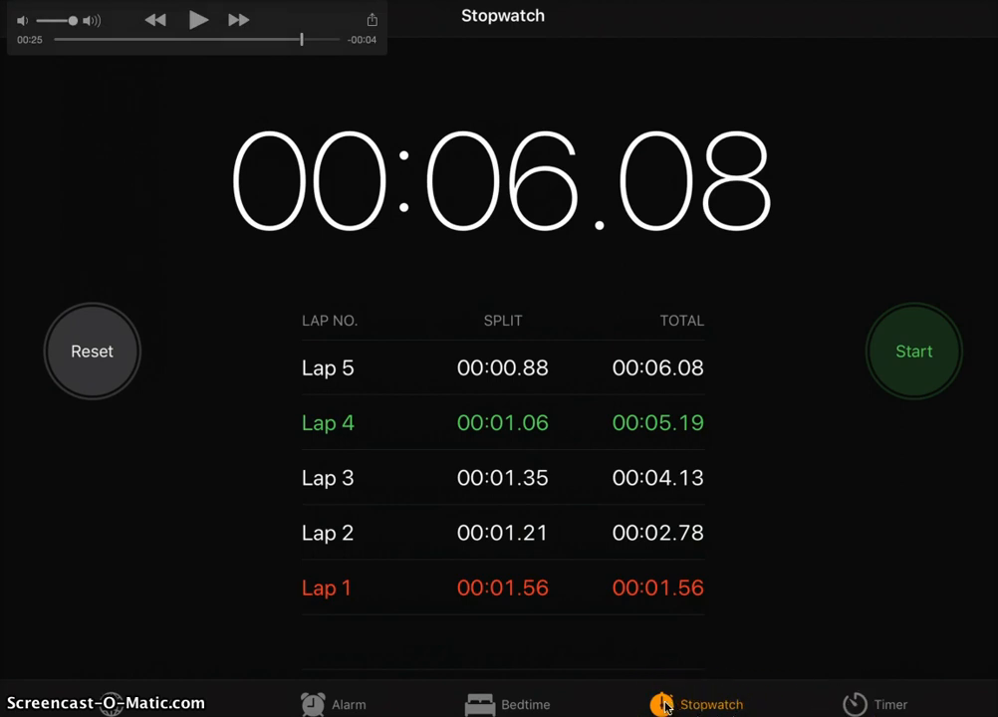